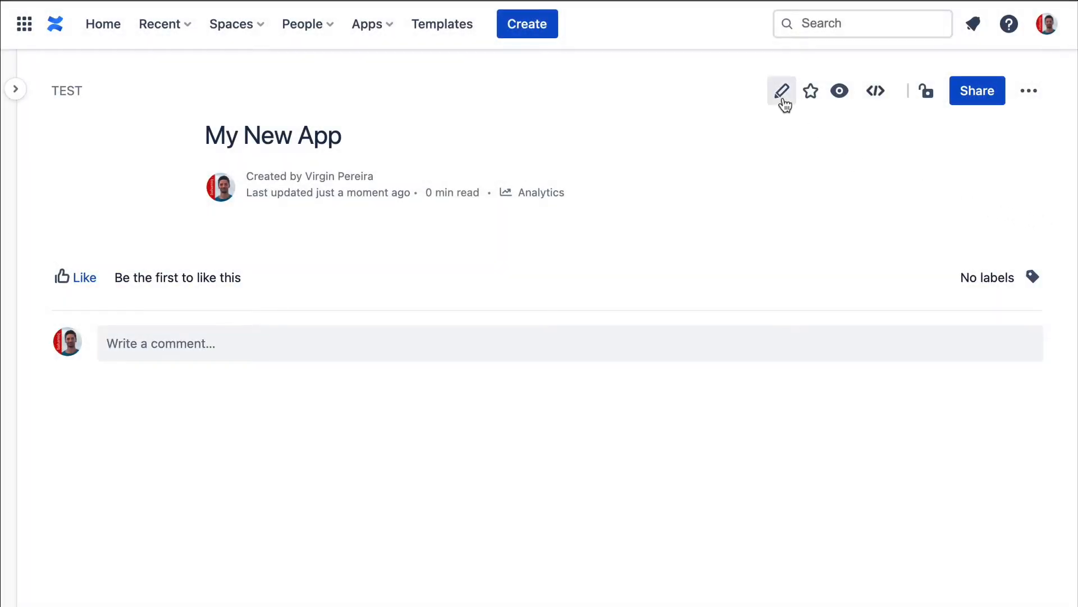
Step: Edit the My New App page and insert a new Balsamiq project attached to it via /bal
{"action": "left_click", "coordinate": [782, 90]}
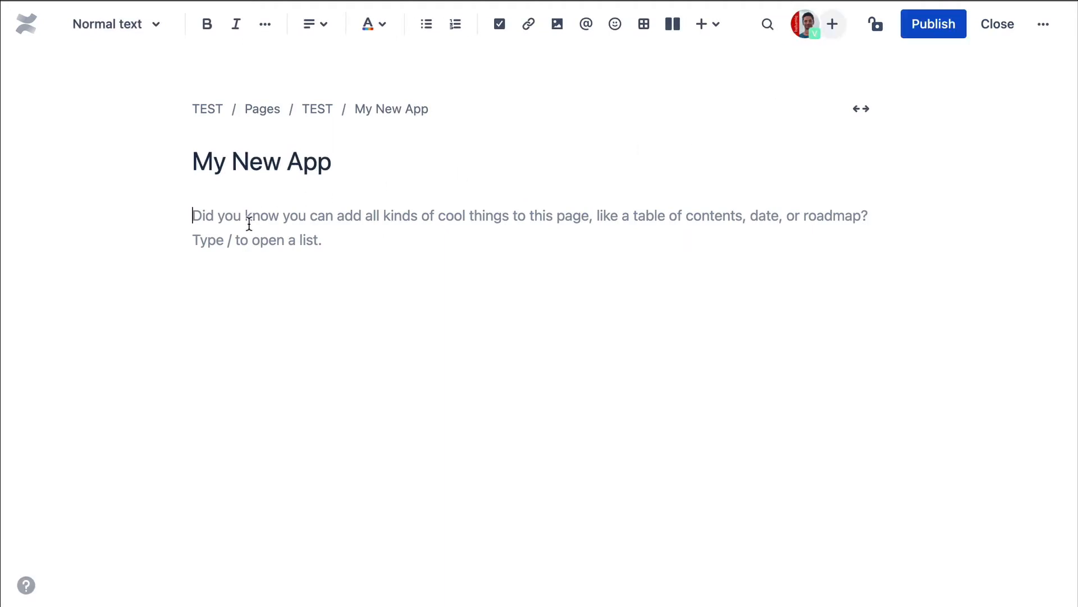
{"action": "type", "text": "/bal"}
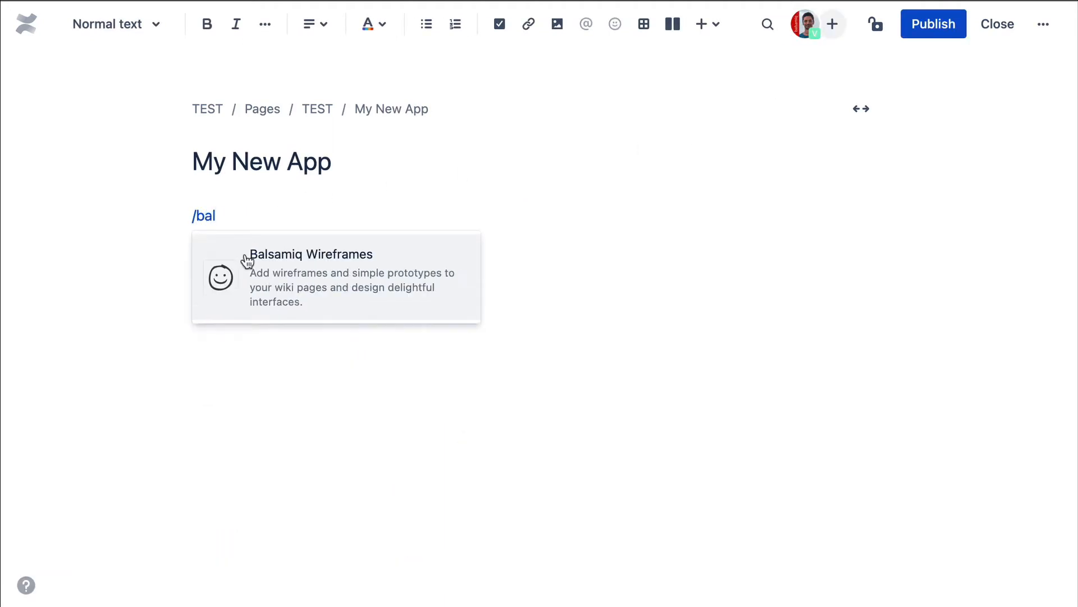
{"action": "left_click", "coordinate": [311, 254]}
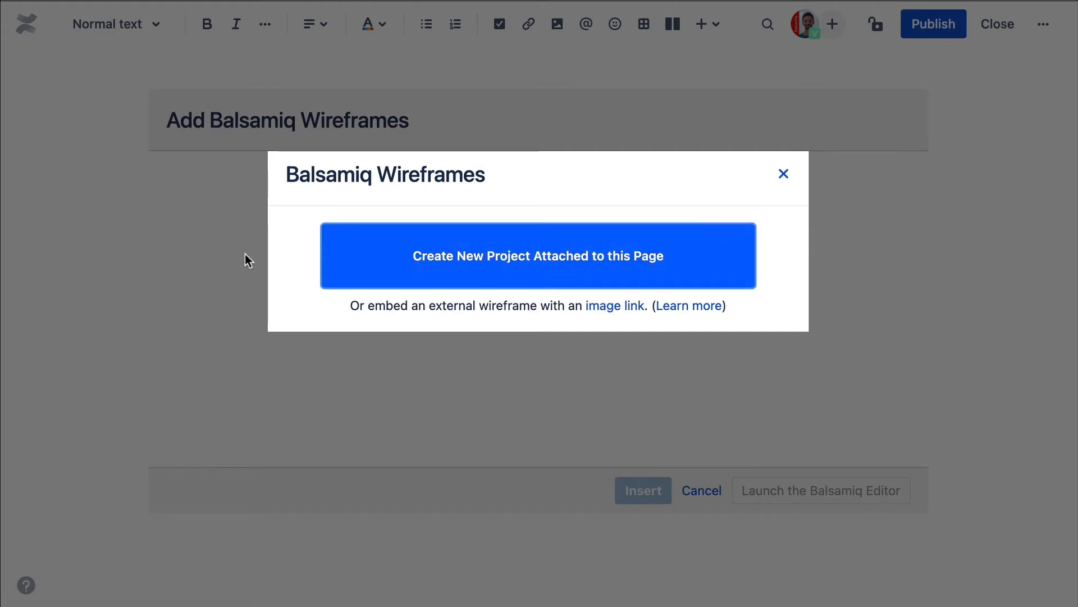
{"action": "left_click", "coordinate": [538, 255]}
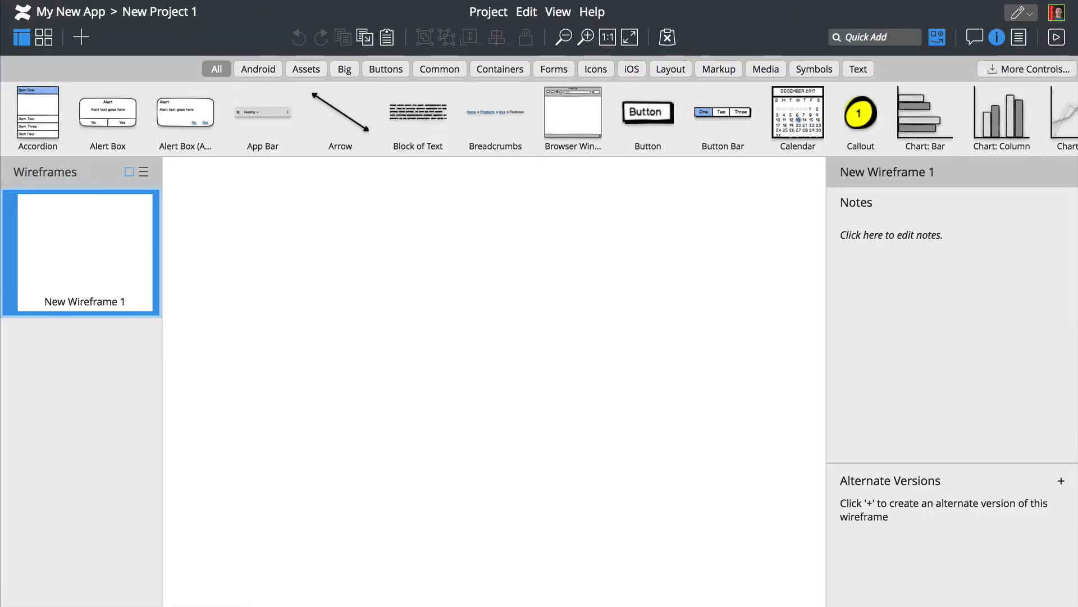
Step: Add an iPhone frame with a 'Funstagram!' subtitle and a camera icon at top left
{"action": "scroll", "scroll_direction": "right", "scroll_amount": 3}
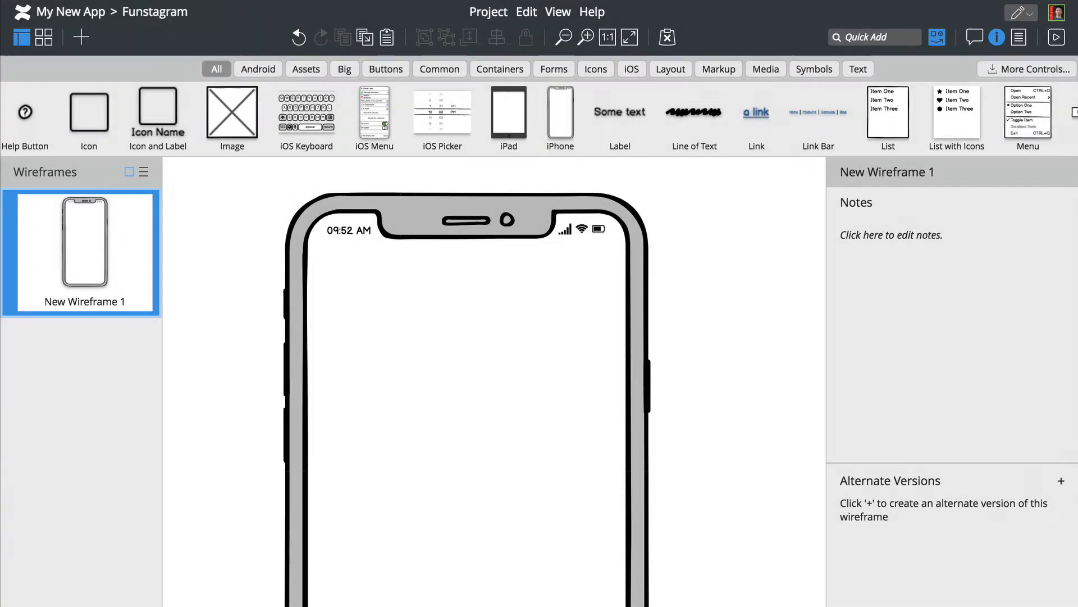
{"action": "type", "text": "sub"}
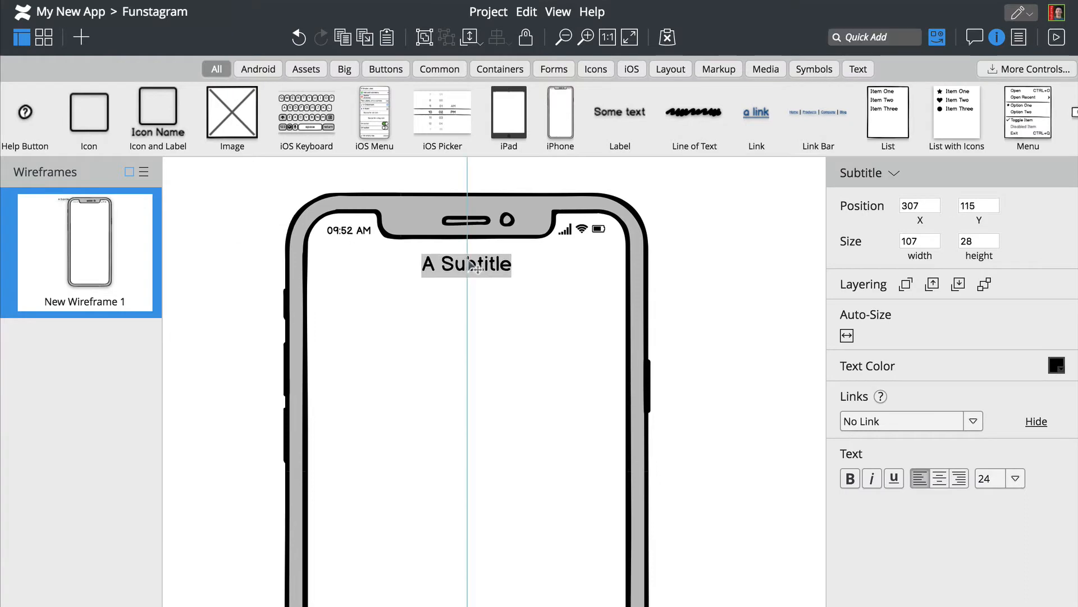
{"action": "type", "text": "Funstagram!"}
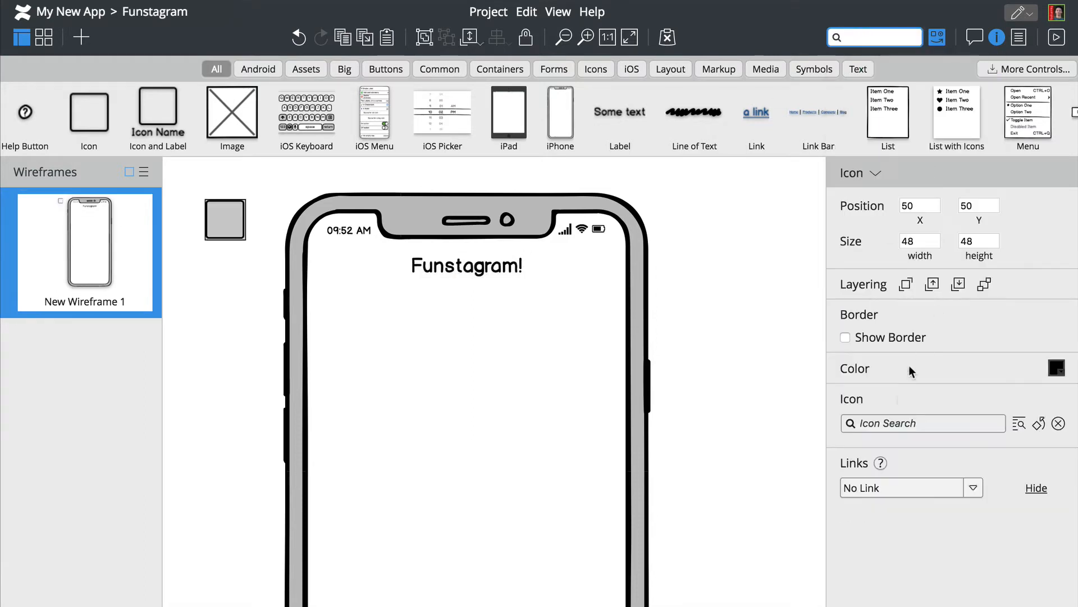
{"action": "type", "text": "pho"}
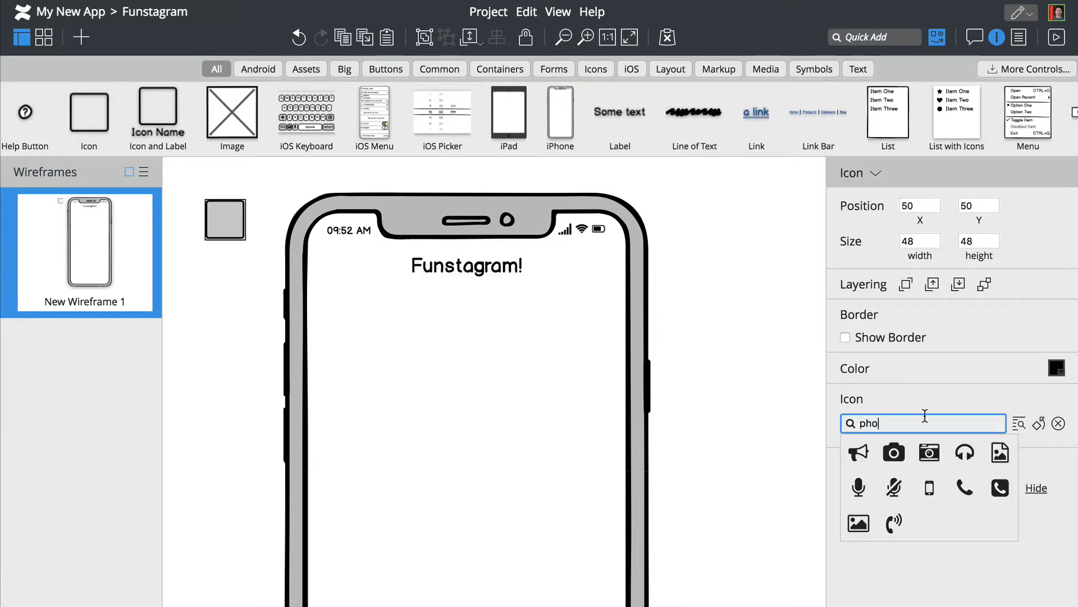
{"action": "left_click", "coordinate": [893, 452]}
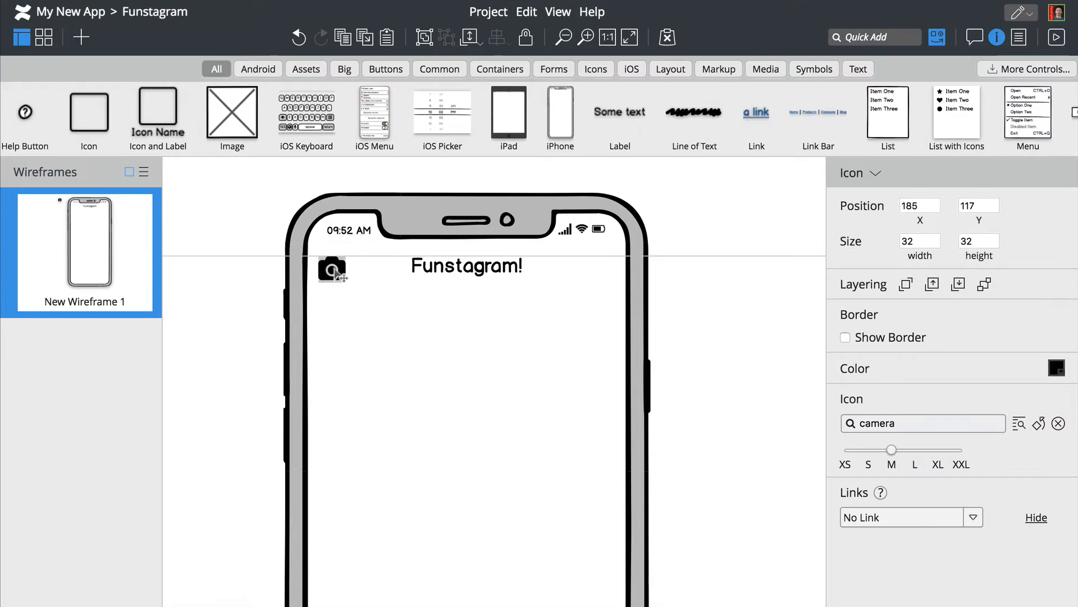
Step: Duplicate the camera icon to the top right and swap it for a paper-plane send icon
{"action": "left_click_drag", "start_coordinate": [332, 269], "coordinate": [595, 269]}
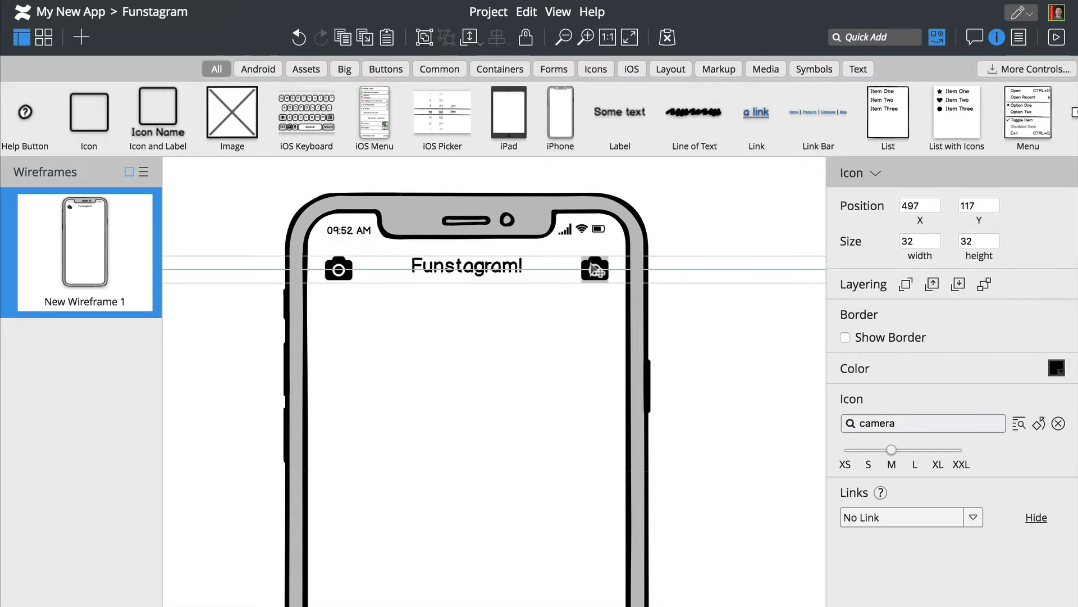
{"action": "type", "text": "sen"}
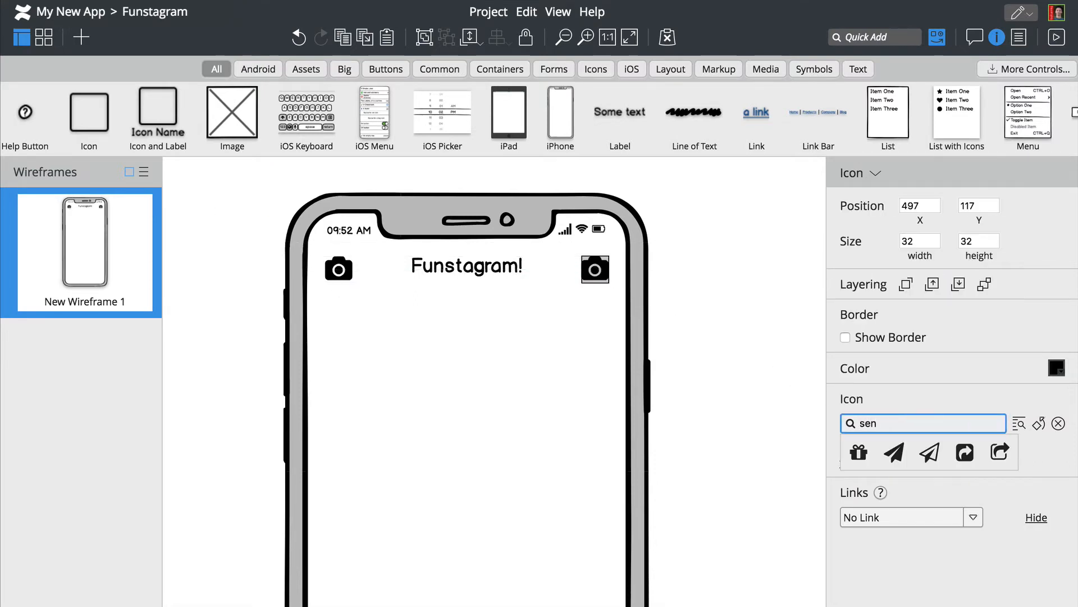
{"action": "left_click", "coordinate": [929, 451]}
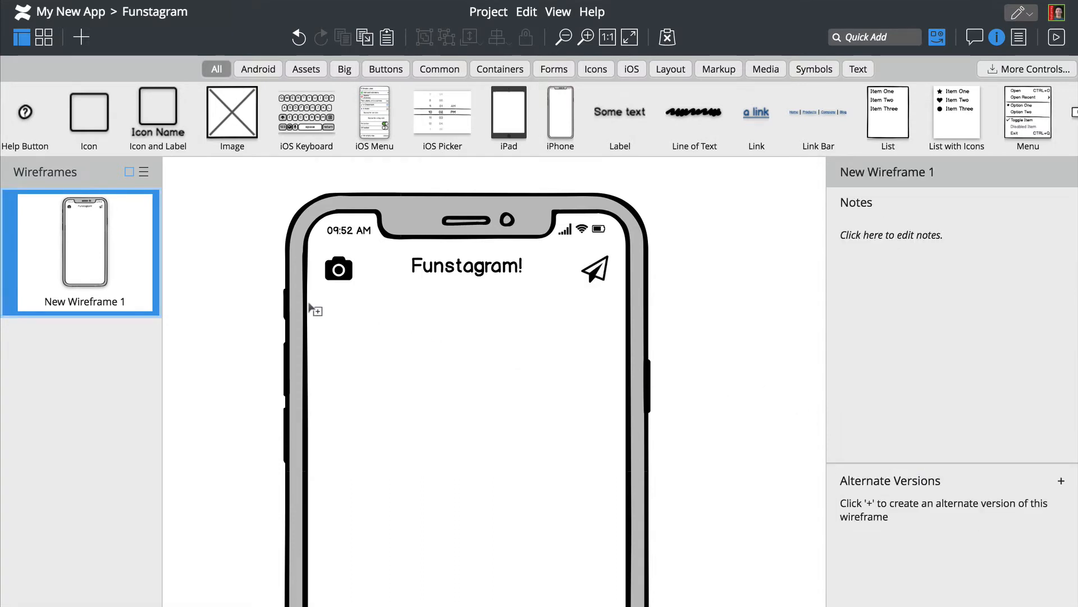
Step: Draw a grey strip under the header with user avatars You, Brendan, Anna, Peldi and more
{"action": "left_click_drag", "start_coordinate": [314, 301], "coordinate": [627, 401]}
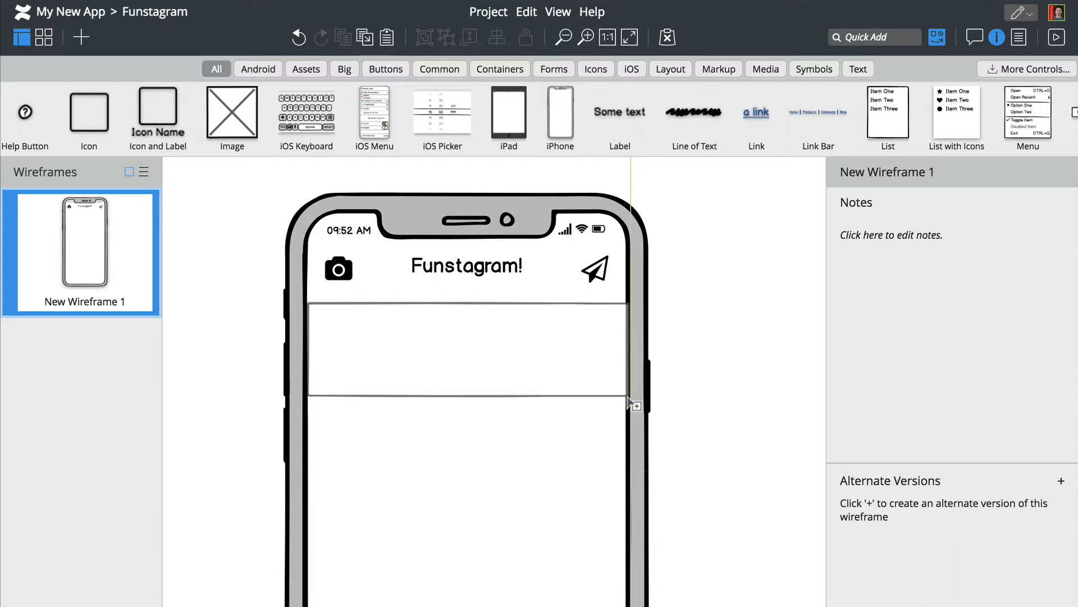
{"action": "left_click", "coordinate": [465, 347]}
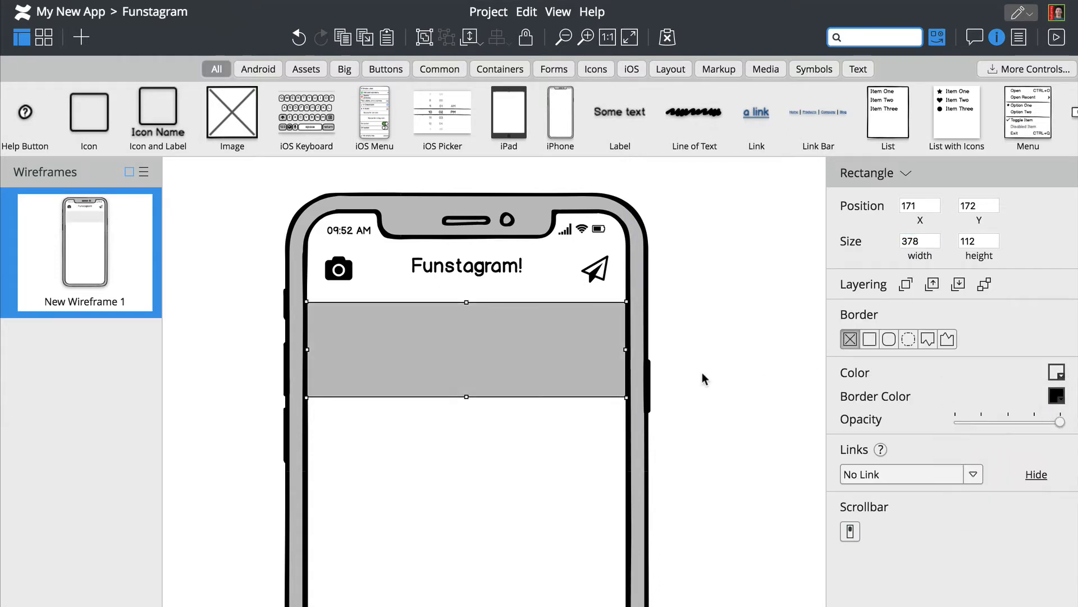
{"action": "type", "text": "ico"}
{"action": "type", "text": "us"}
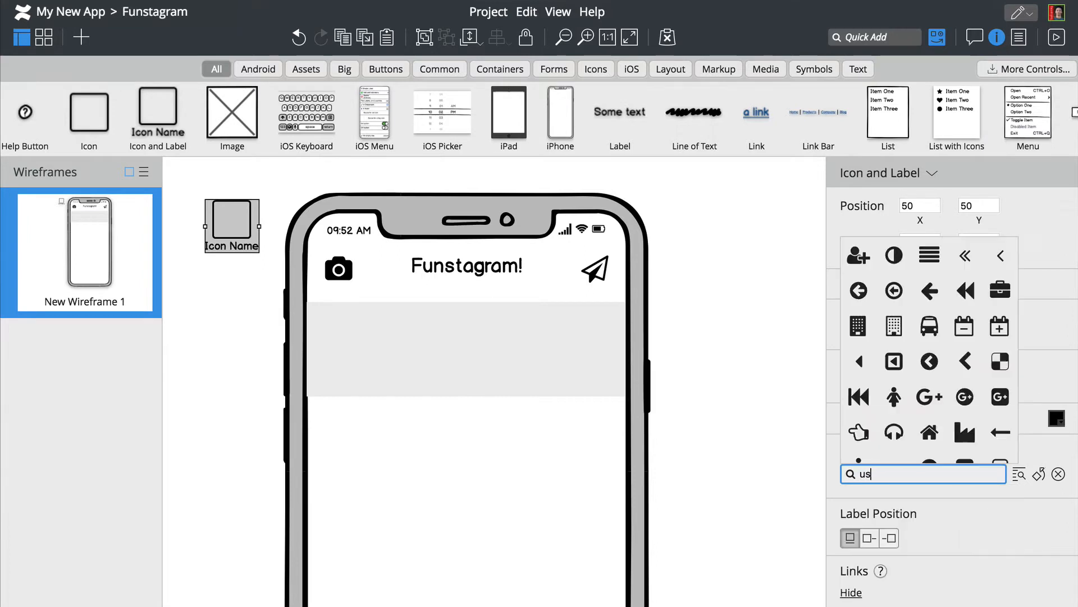
{"action": "left_click_drag", "start_coordinate": [231, 226], "coordinate": [347, 349]}
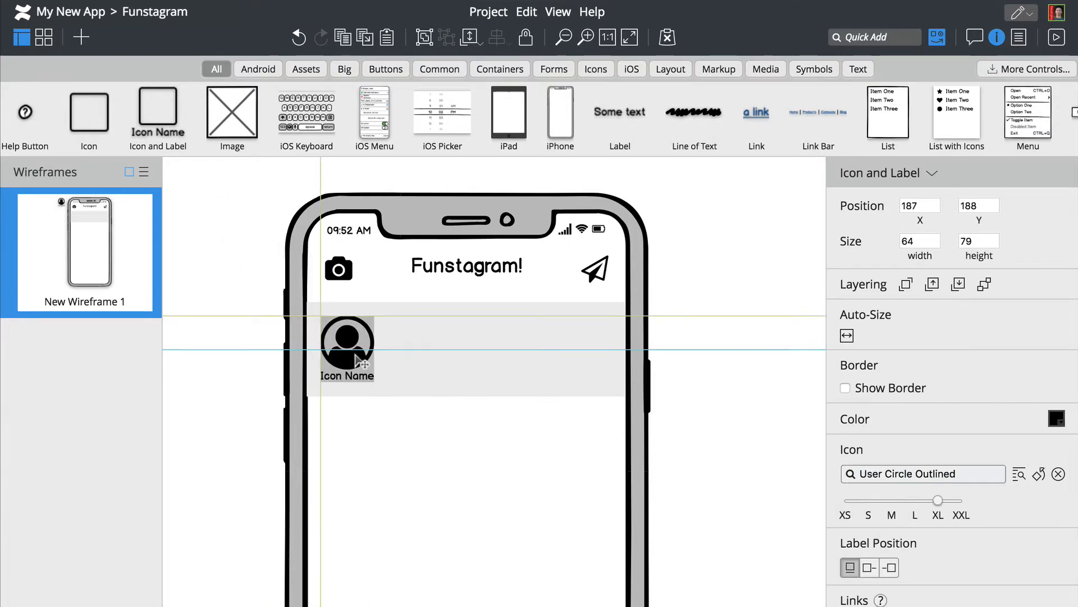
{"action": "left_click_drag", "start_coordinate": [347, 347], "coordinate": [487, 347]}
{"action": "type", "text": "Y"}
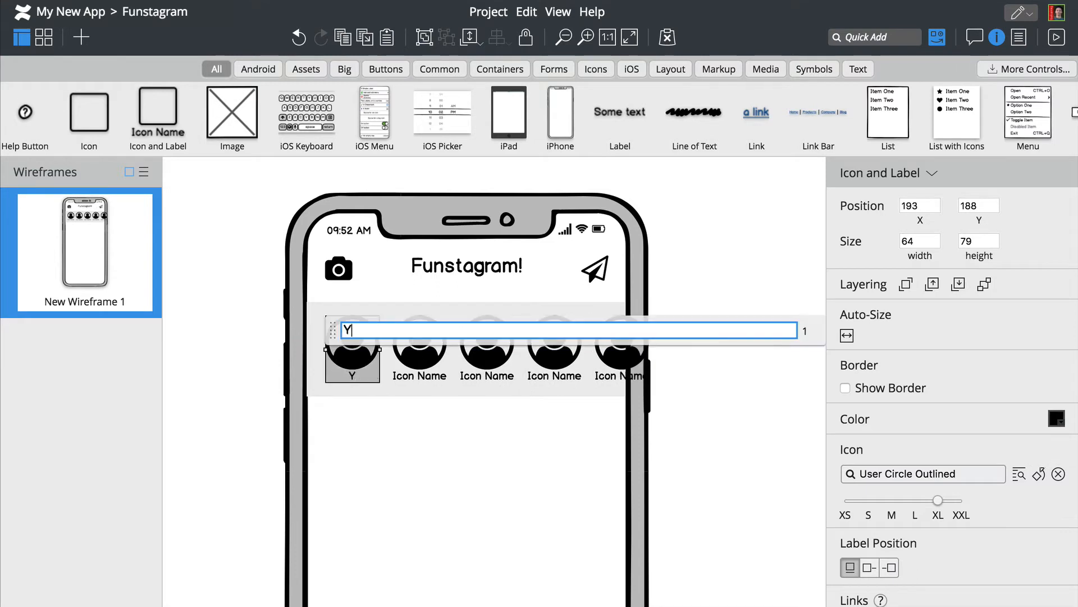
{"action": "type", "text": "Brendan"}
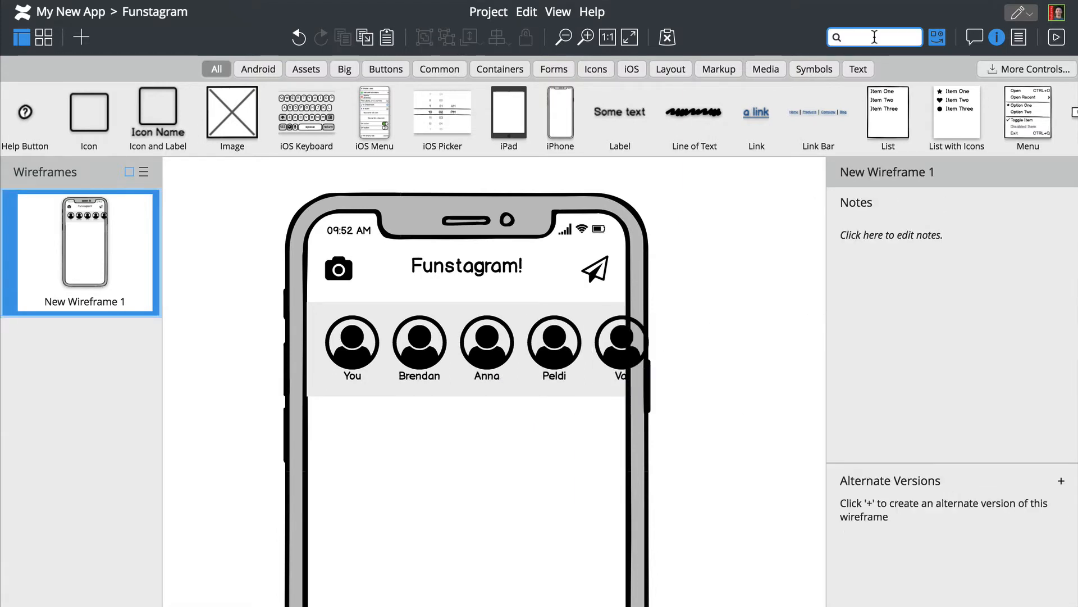
Step: Ring every avatar except You with a red-bordered circle shape
{"action": "left_click", "coordinate": [418, 342]}
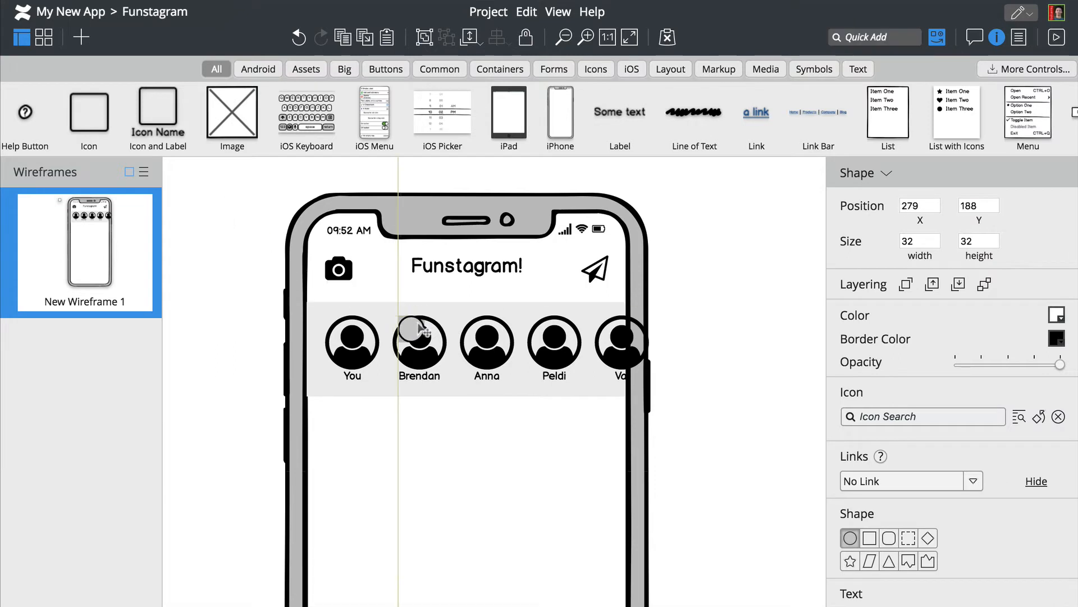
{"action": "left_click", "coordinate": [1057, 338]}
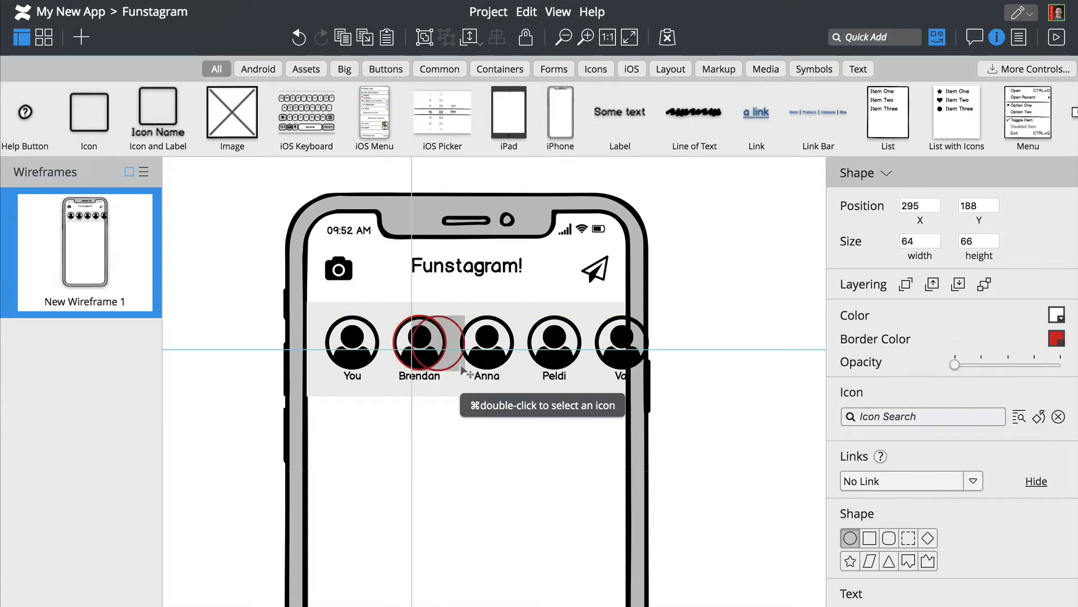
{"action": "left_click", "coordinate": [664, 399]}
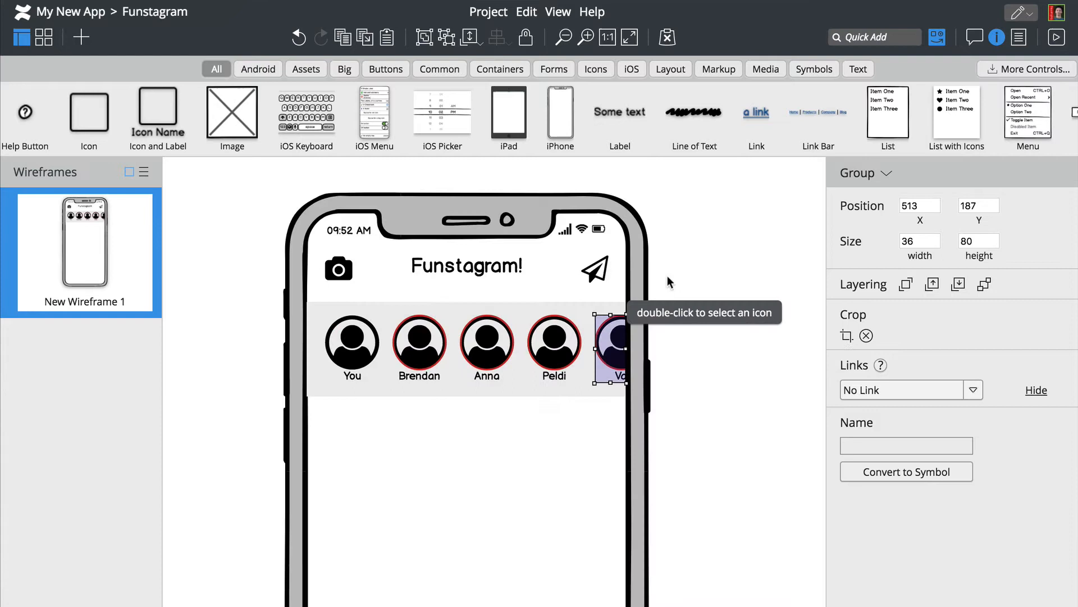
Step: Label the strip Stories and add a post header with author avatar and ellipsis icon
{"action": "type", "text": "la"}
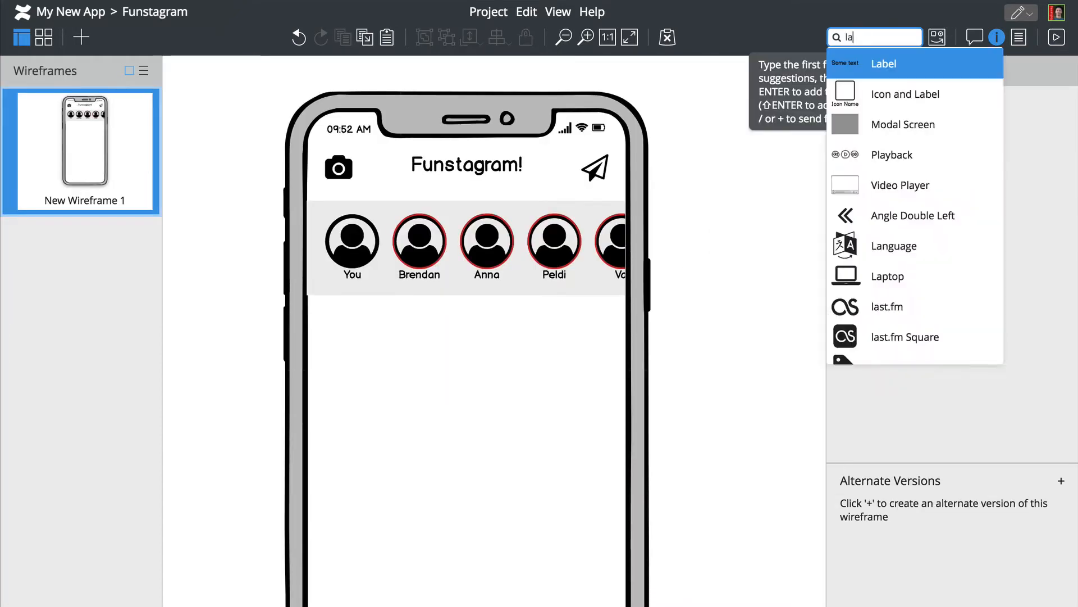
{"action": "left_click", "coordinate": [884, 63]}
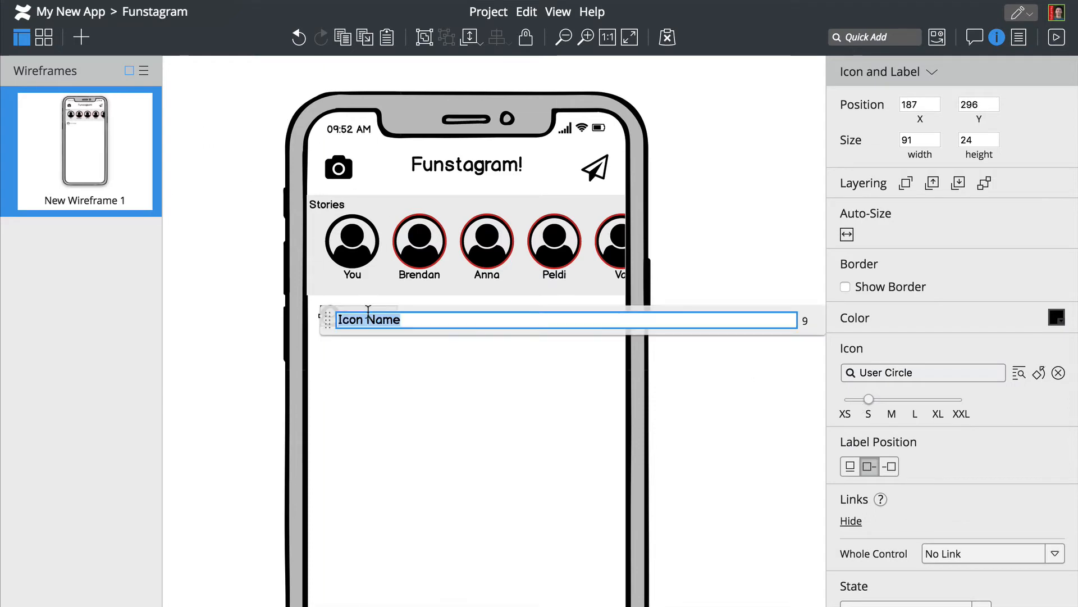
{"action": "type", "text": "ell"}
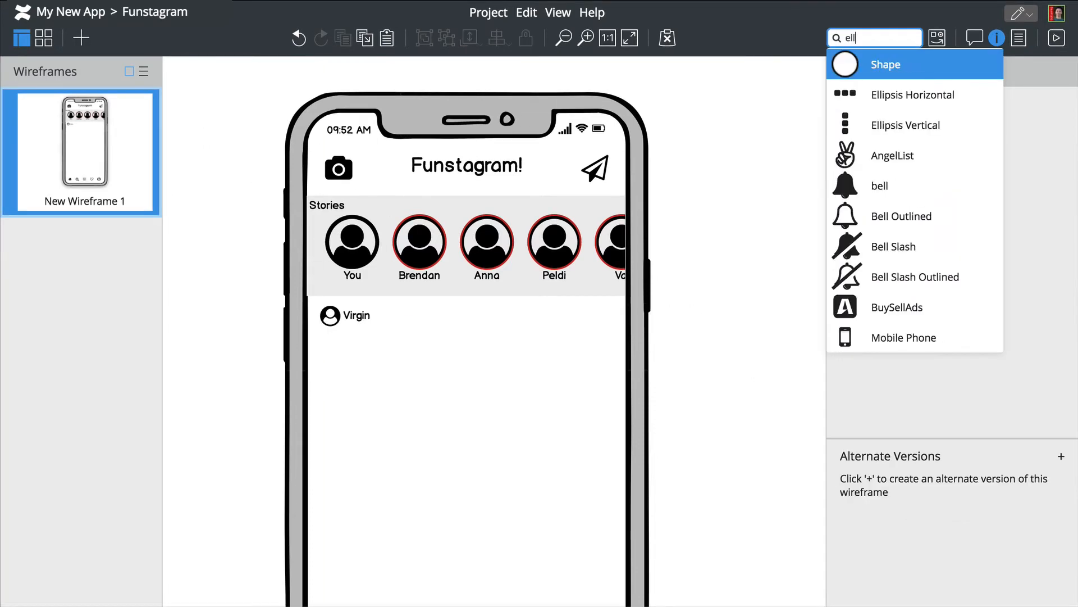
{"action": "left_click", "coordinate": [913, 95]}
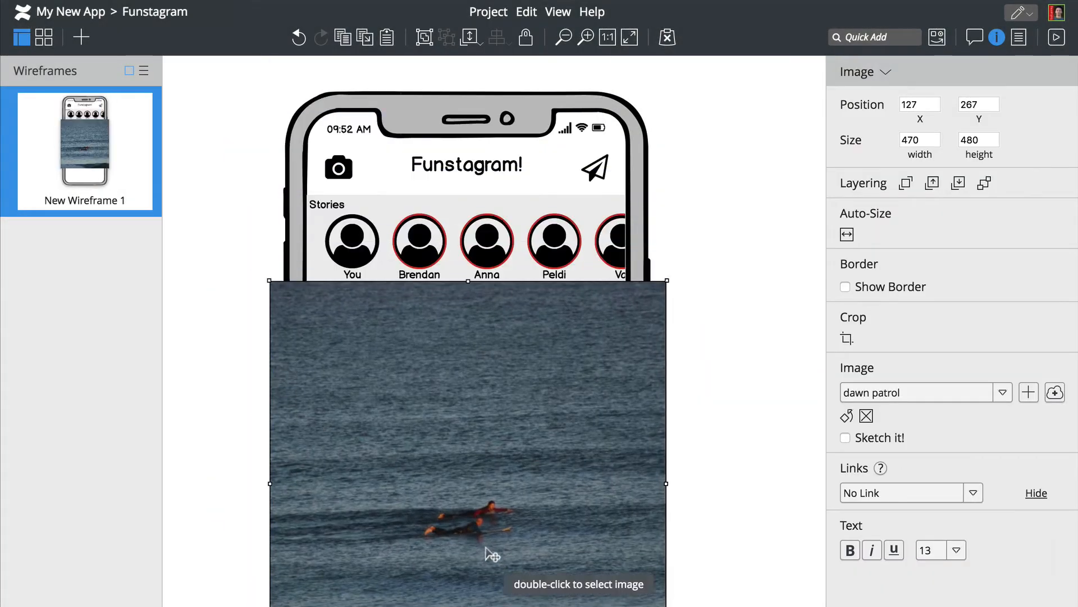
Step: Crop the surf photo to phone width and add home, search, plus, heart and profile nav icons
{"action": "left_click", "coordinate": [629, 37]}
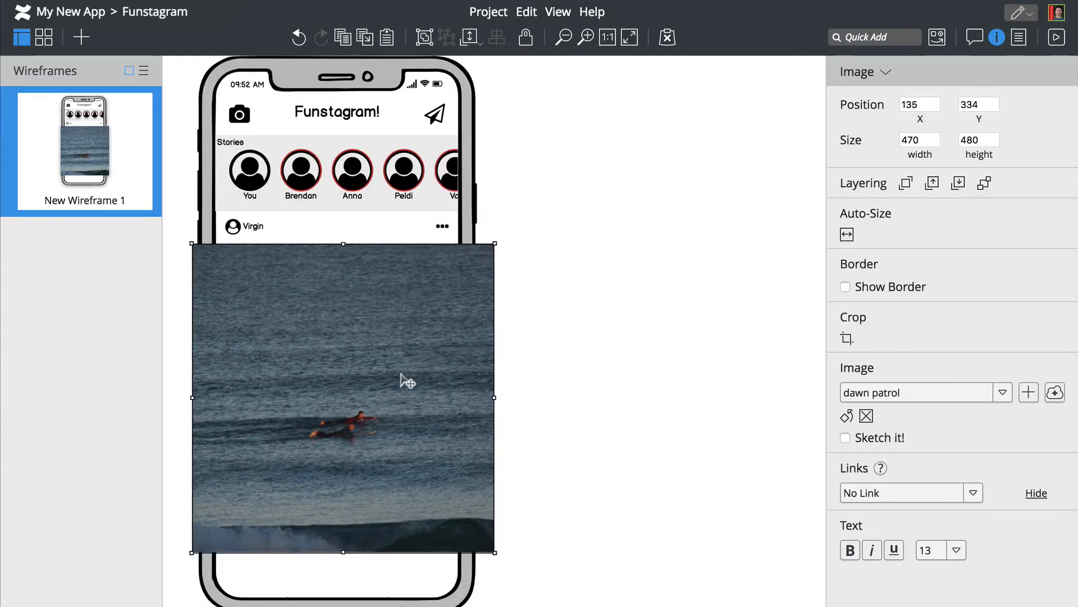
{"action": "left_click_drag", "start_coordinate": [492, 551], "coordinate": [440, 502]}
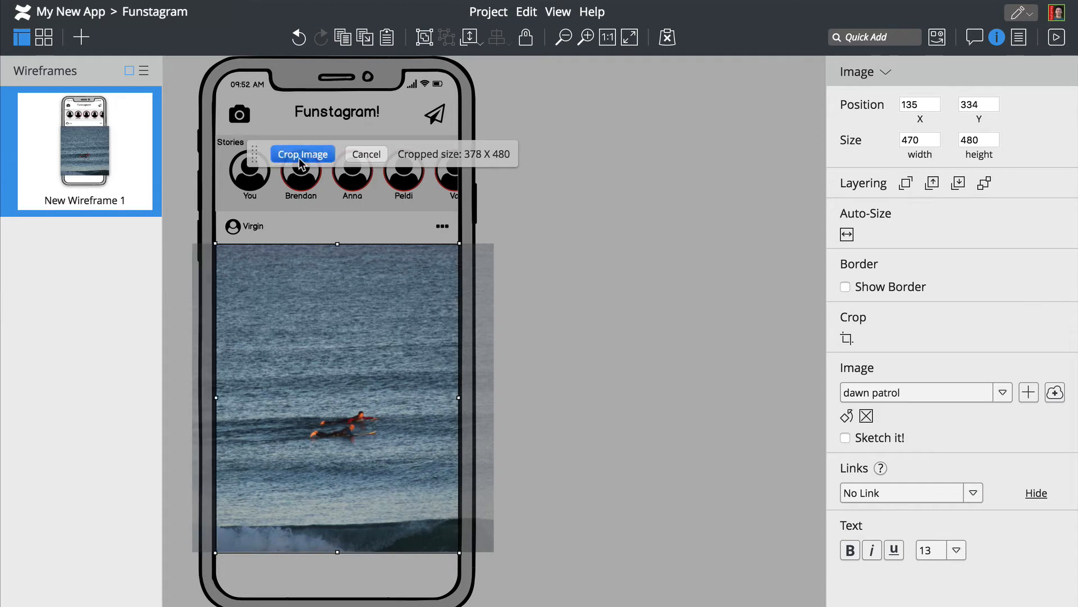
{"action": "left_click", "coordinate": [302, 154]}
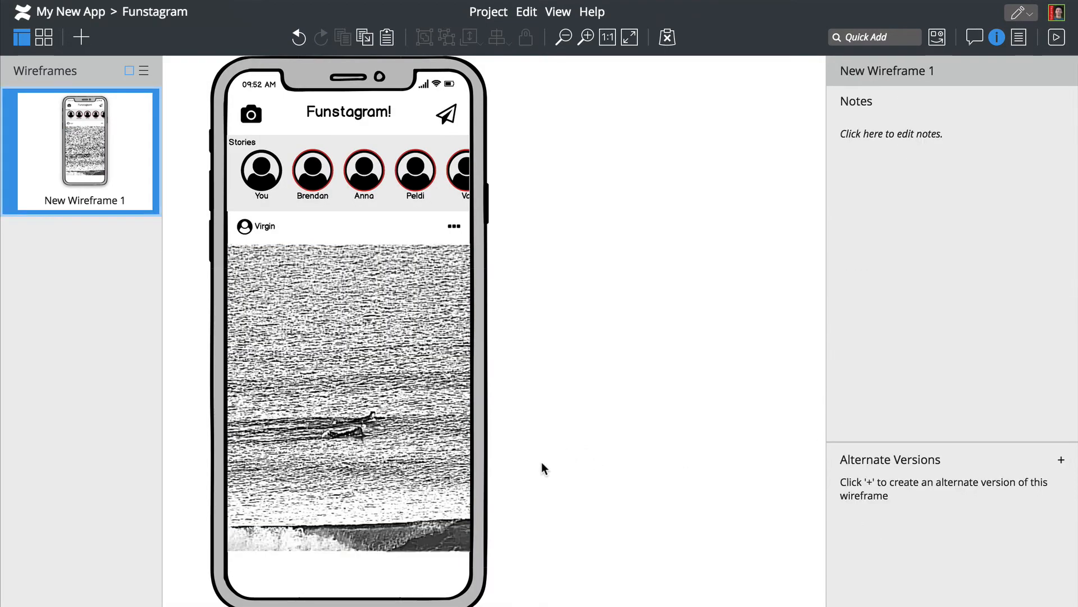
{"action": "type", "text": "se"}
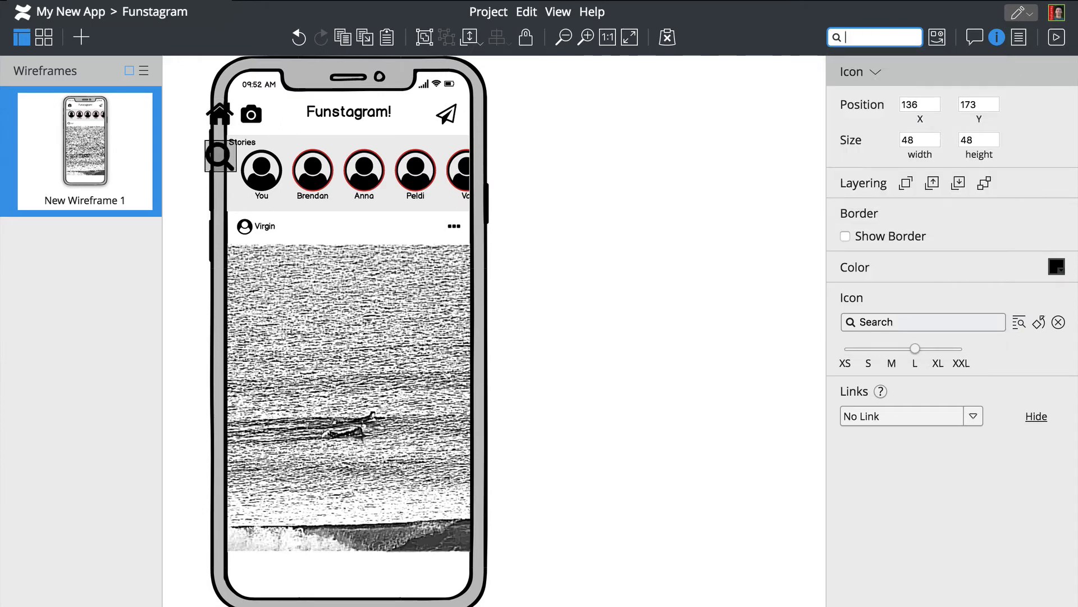
{"action": "type", "text": "heart"}
{"action": "type", "text": "Hi Brendan!"}
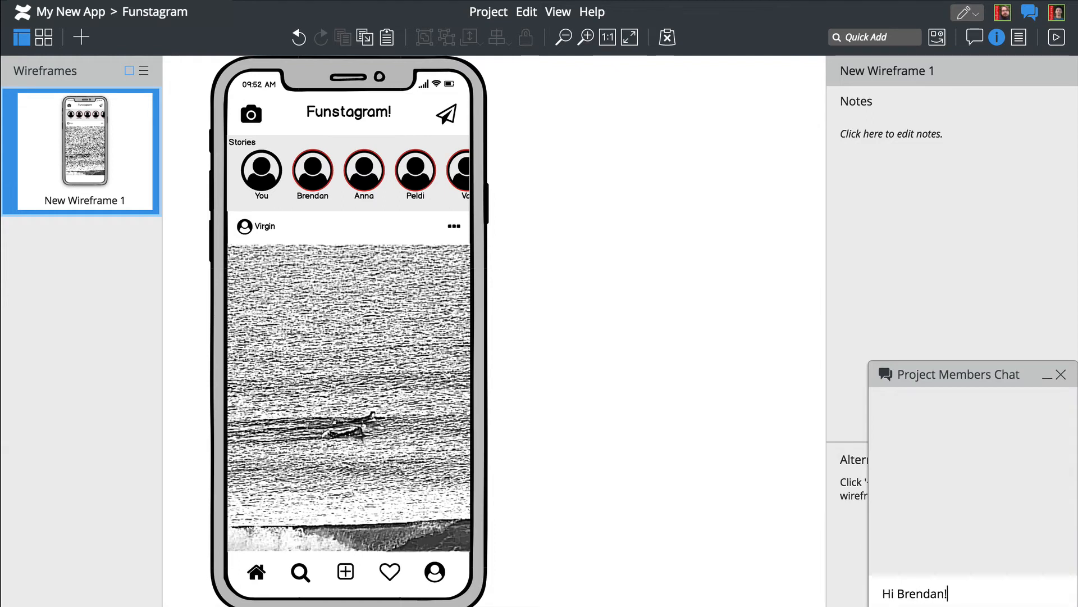
Step: Send 'Just getting started here' in the Project Members Chat
{"action": "type", "text": "Just getting started here"}
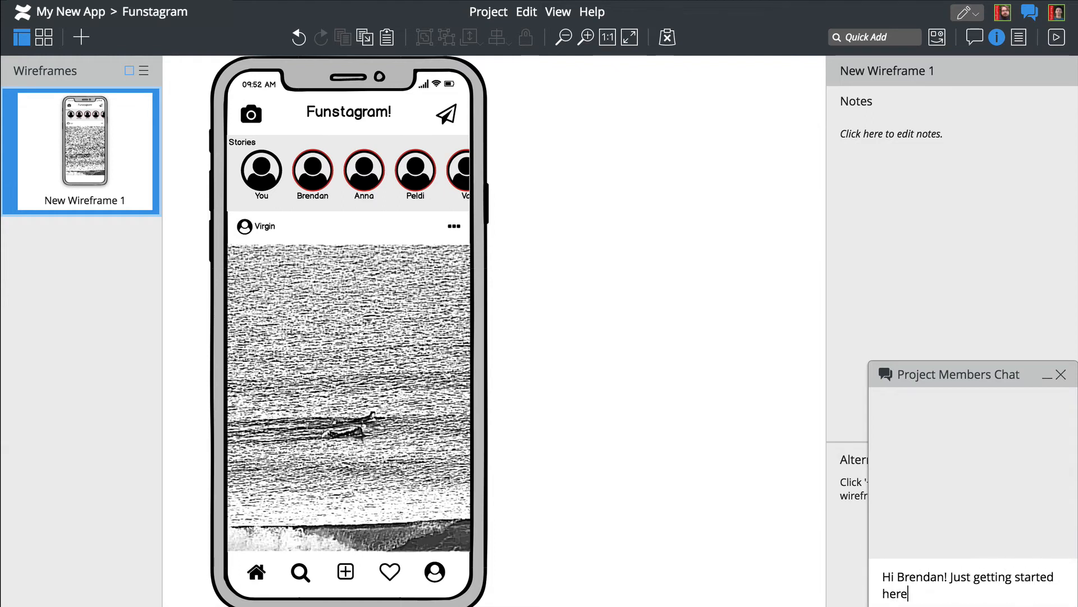
{"action": "key", "text": "enter"}
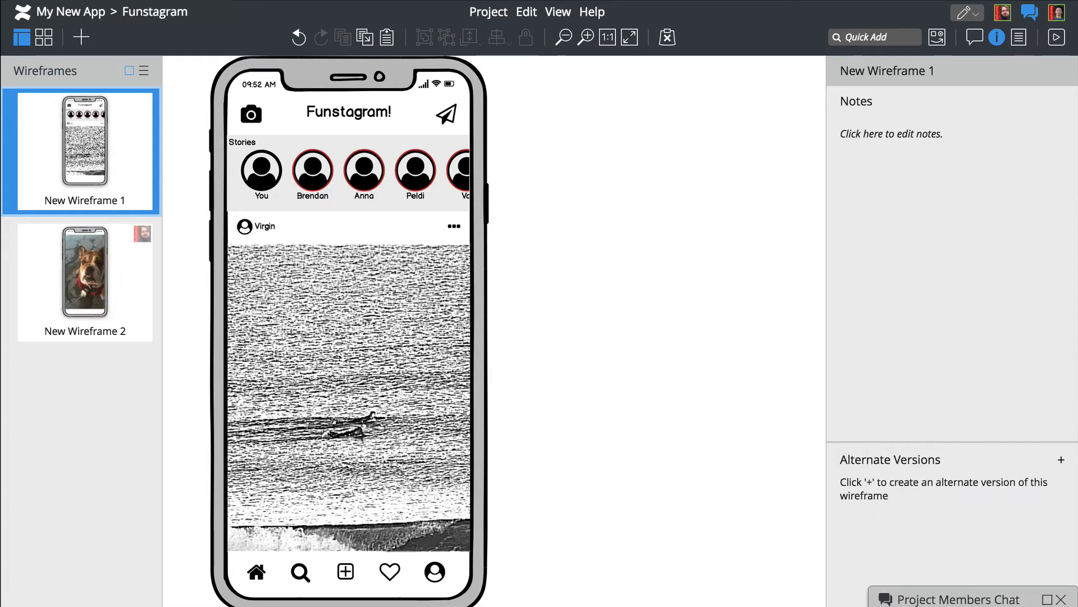
Step: Switch to New Wireframe 2 showing the bulldog photo on a phone screen
{"action": "left_click", "coordinate": [83, 282]}
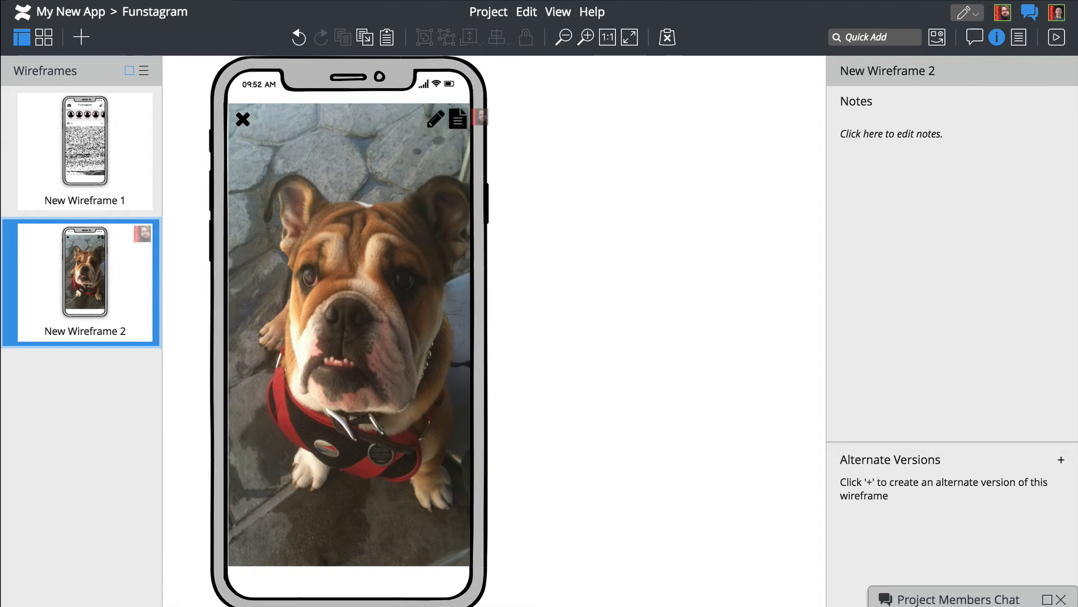
{"action": "left_click_drag", "start_coordinate": [482, 118], "coordinate": [265, 547]}
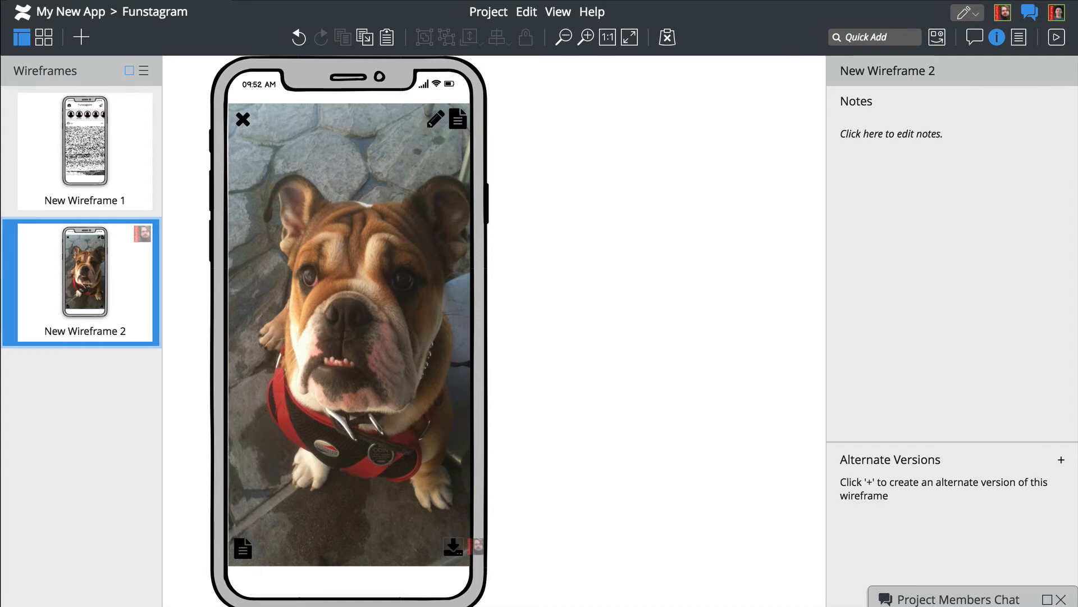
Step: Pin a comment 'What does this button do?' next to the page icon
{"action": "left_click", "coordinate": [974, 37]}
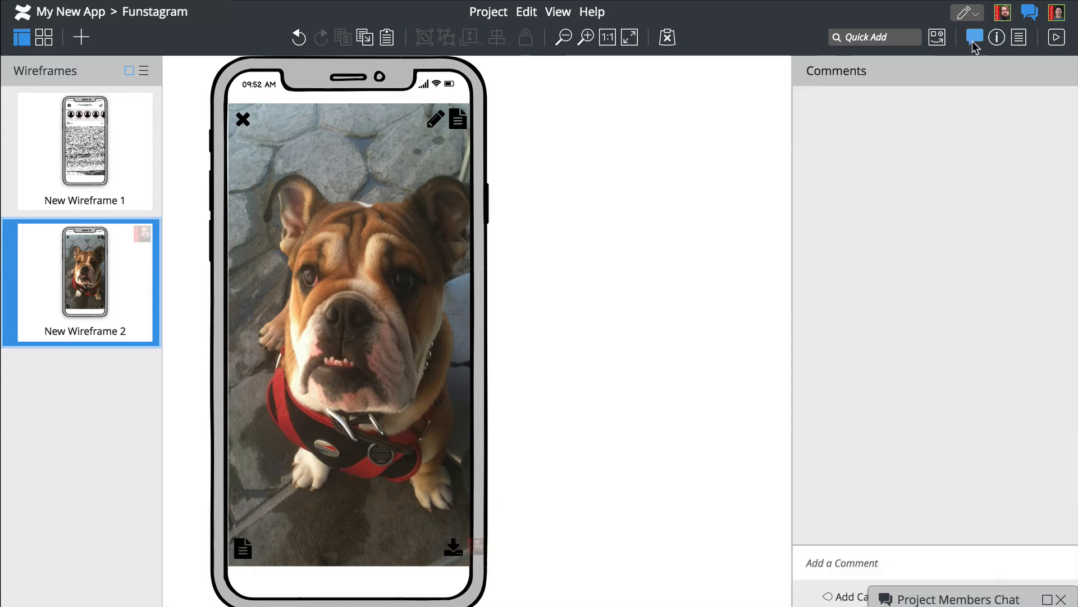
{"action": "left_click", "coordinate": [974, 37]}
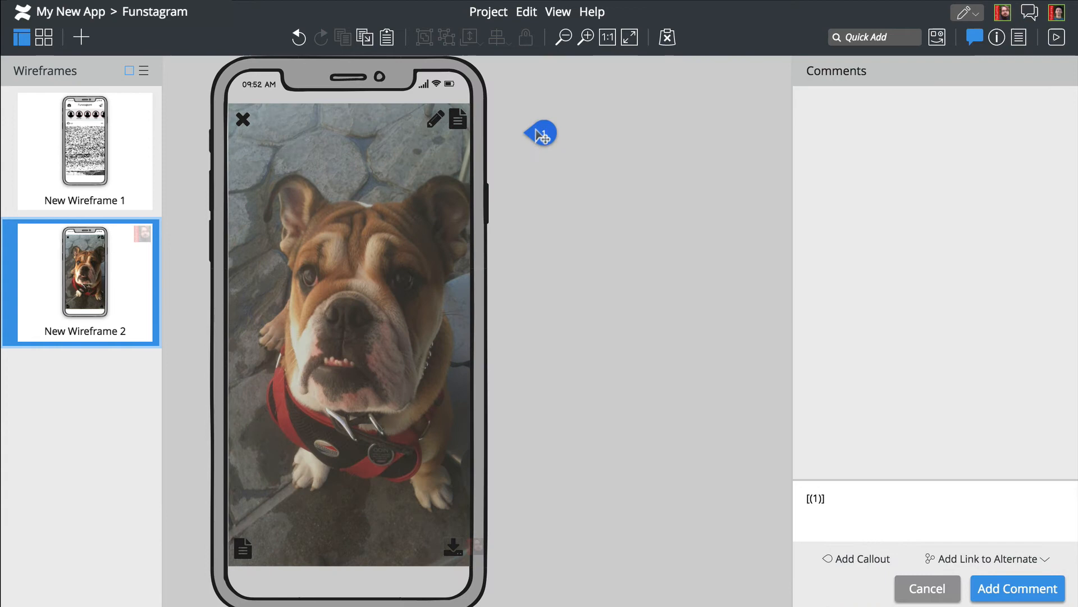
{"action": "type", "text": "Wh"}
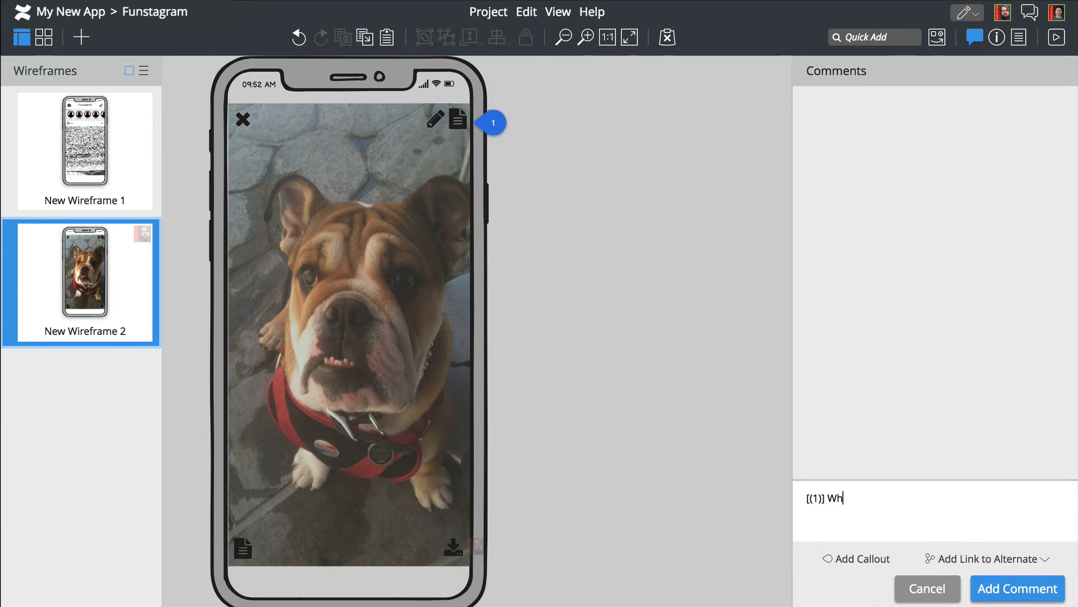
{"action": "type", "text": "at does this button do?"}
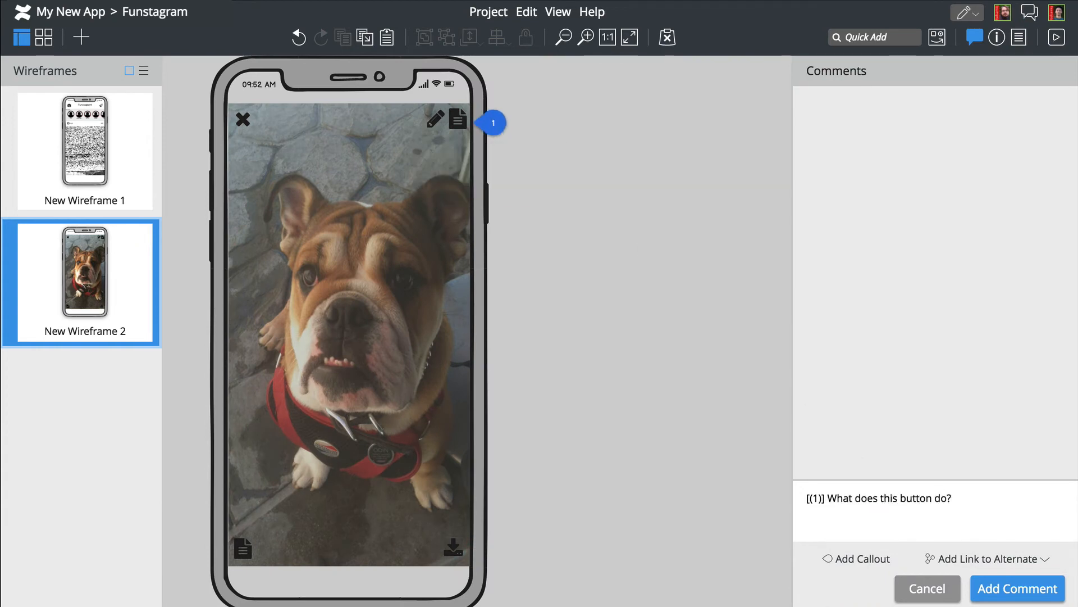
{"action": "left_click", "coordinate": [1018, 587]}
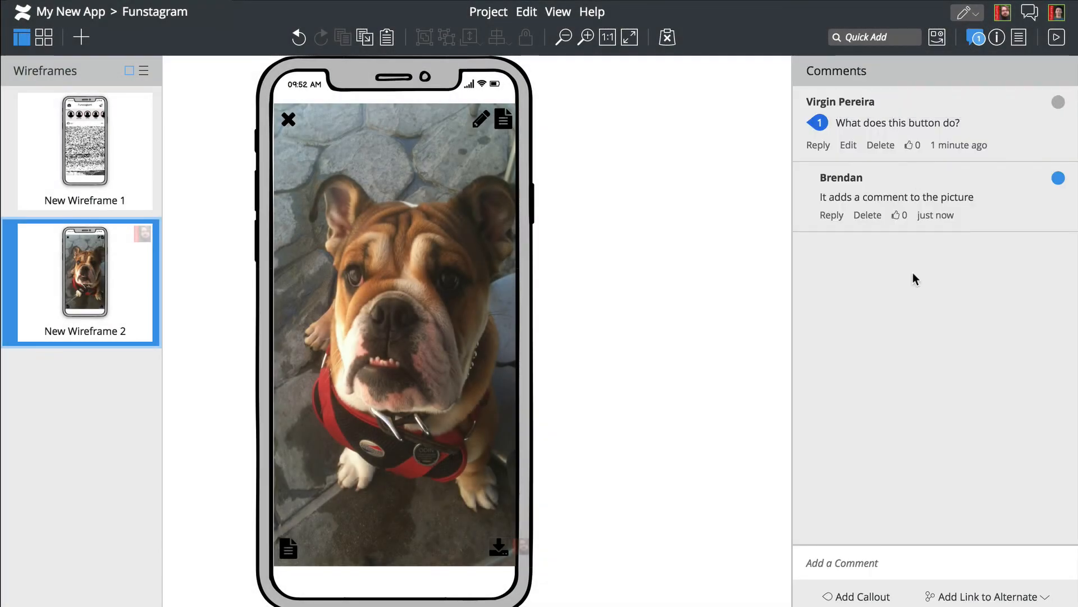
Step: Like the reply to the comment and hide the Comments panel
{"action": "left_click", "coordinate": [896, 215]}
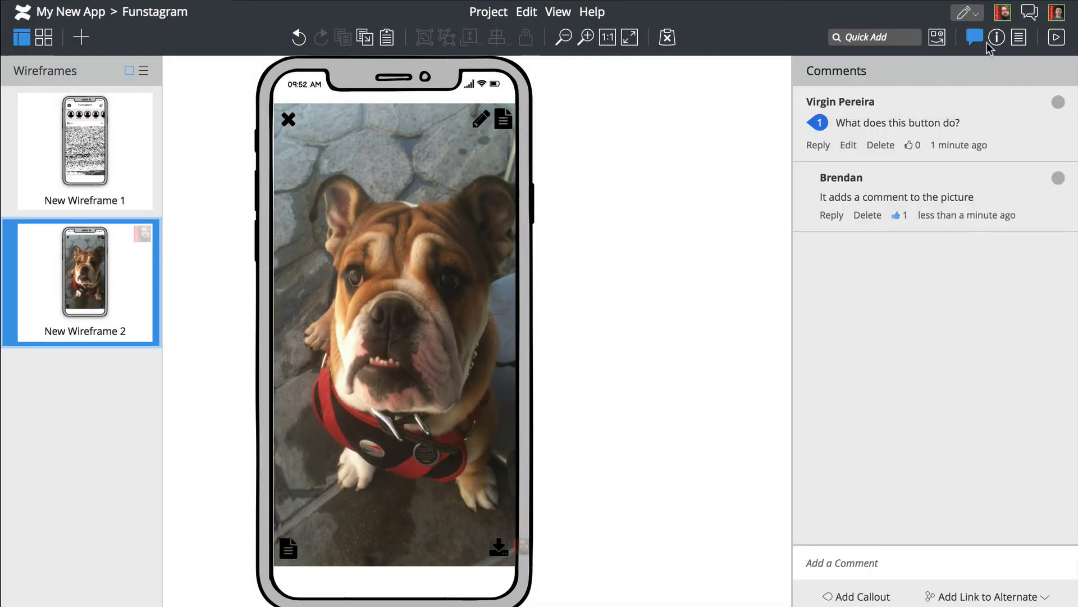
{"action": "left_click", "coordinate": [996, 37]}
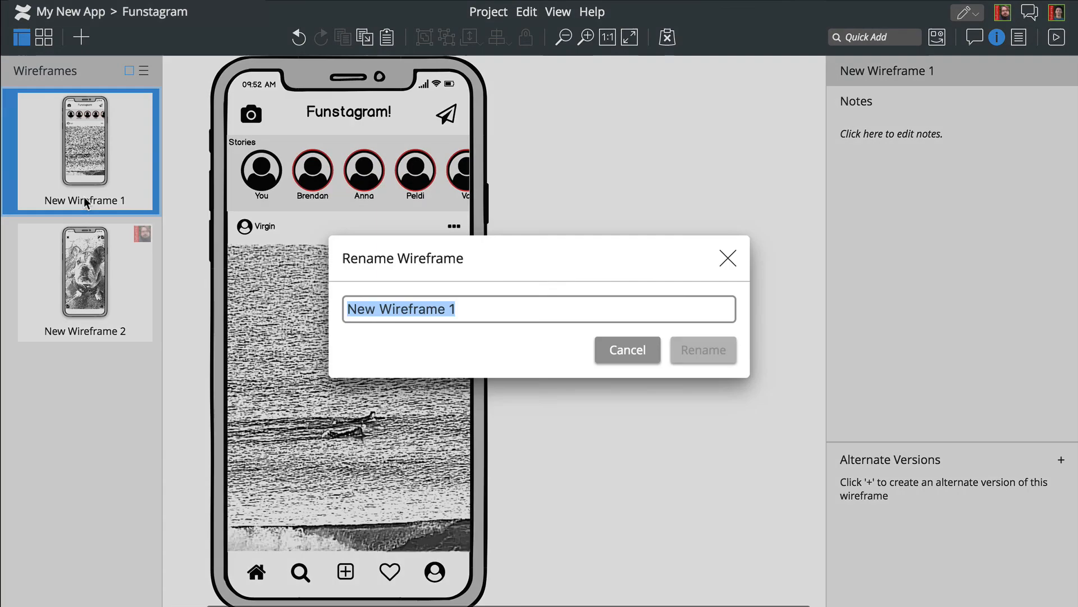
Step: Rename the wireframes to Home and Photo in the Rename Wireframe dialog
{"action": "type", "text": "Home"}
{"action": "type", "text": "Pho"}
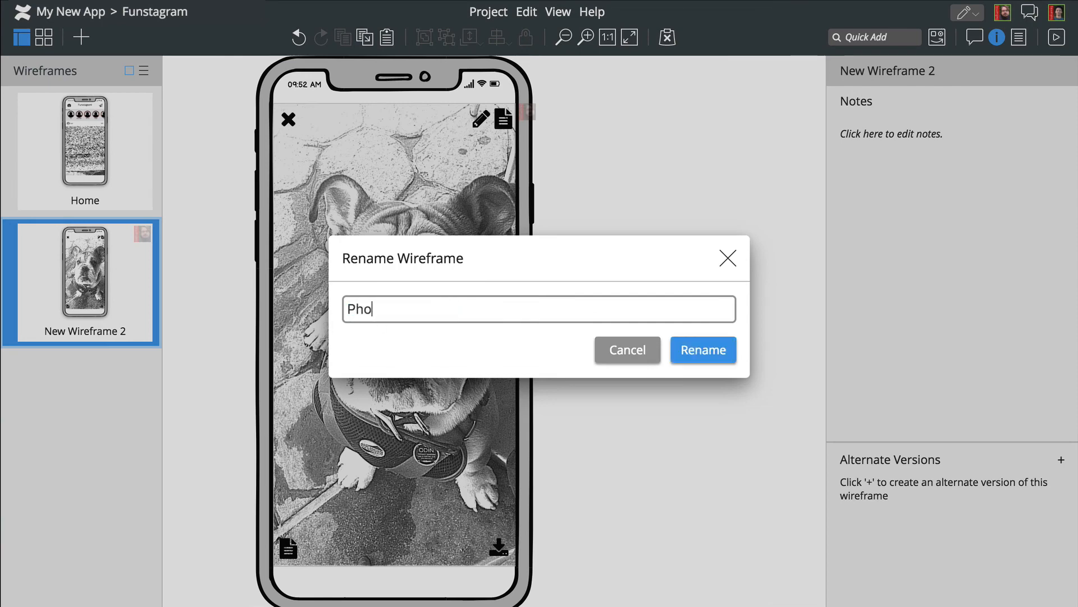
{"action": "left_click", "coordinate": [702, 351]}
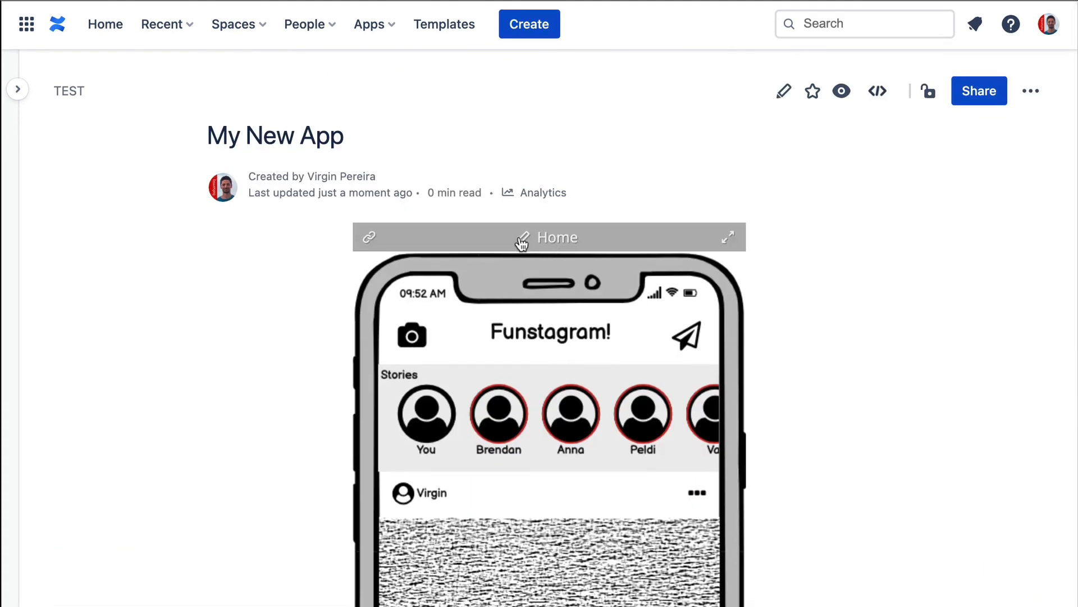
{"action": "mouse_move", "coordinate": [730, 243]}
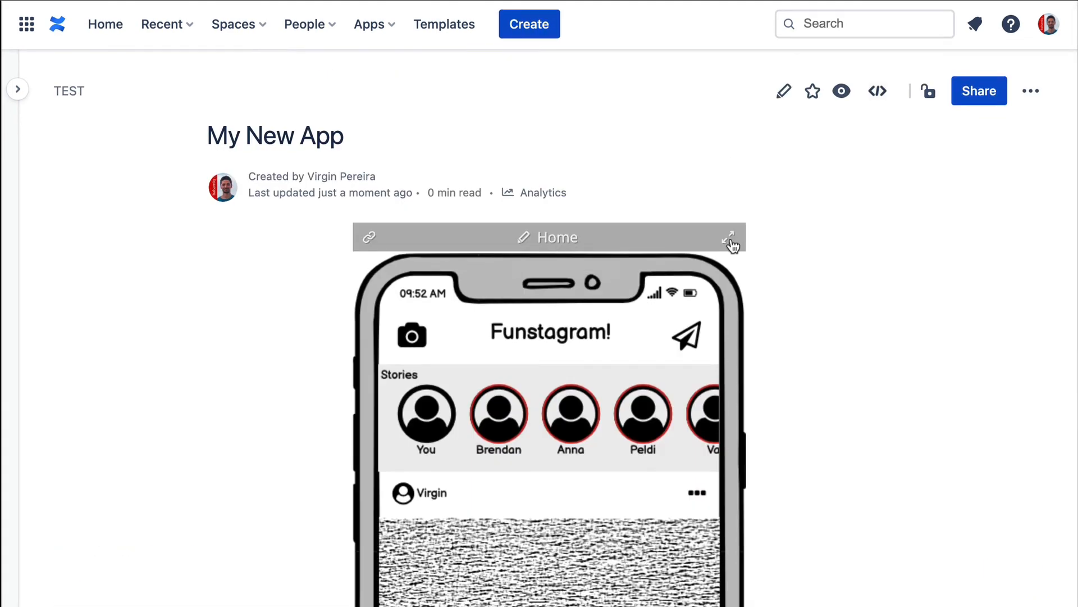
Step: Expand the embedded Home wireframe on the Confluence My New App page
{"action": "left_click", "coordinate": [729, 237]}
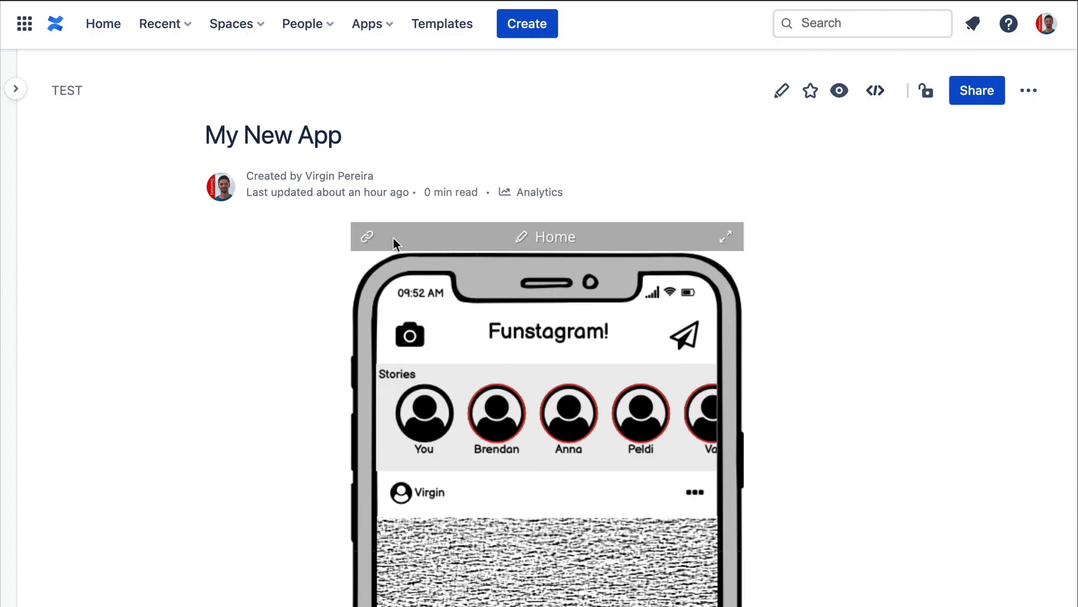
{"action": "mouse_move", "coordinate": [369, 240]}
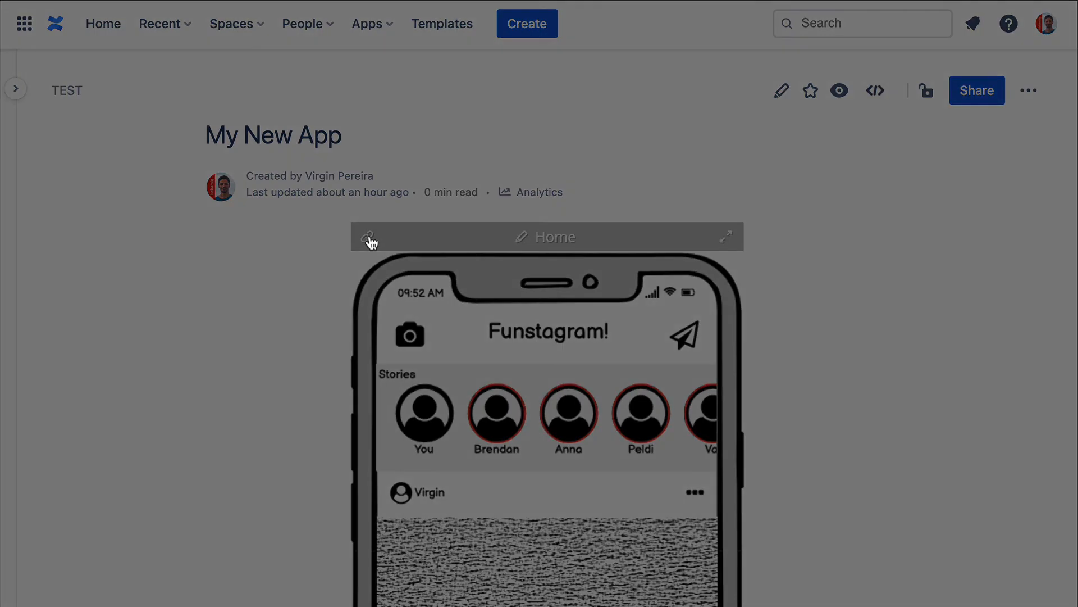
Step: Bring up the Get Image Link dialog for the Home wireframe and copy its link
{"action": "left_click", "coordinate": [369, 243]}
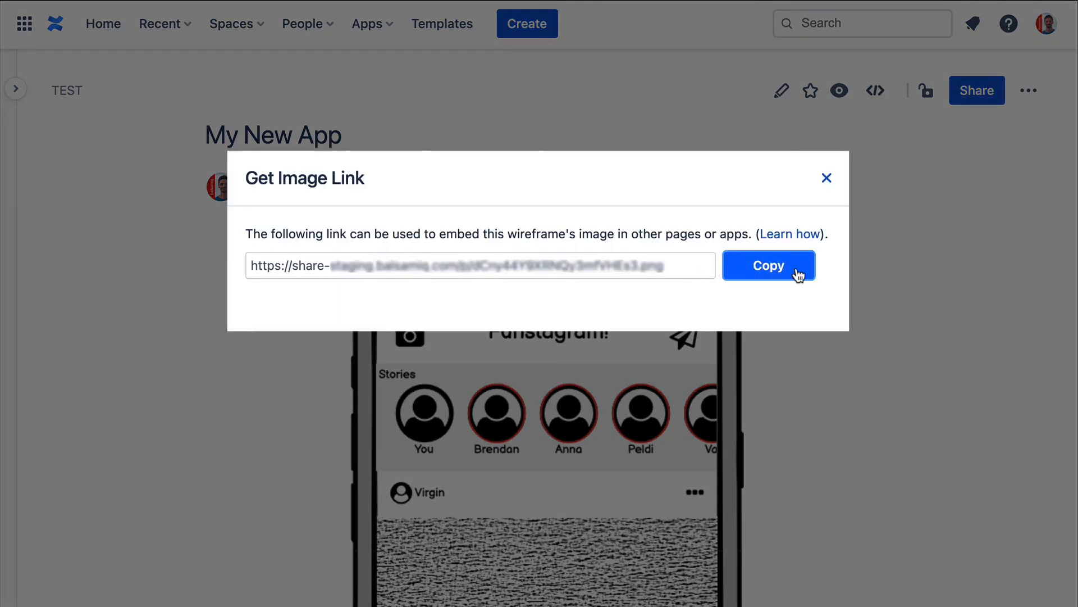
{"action": "left_click", "coordinate": [768, 265]}
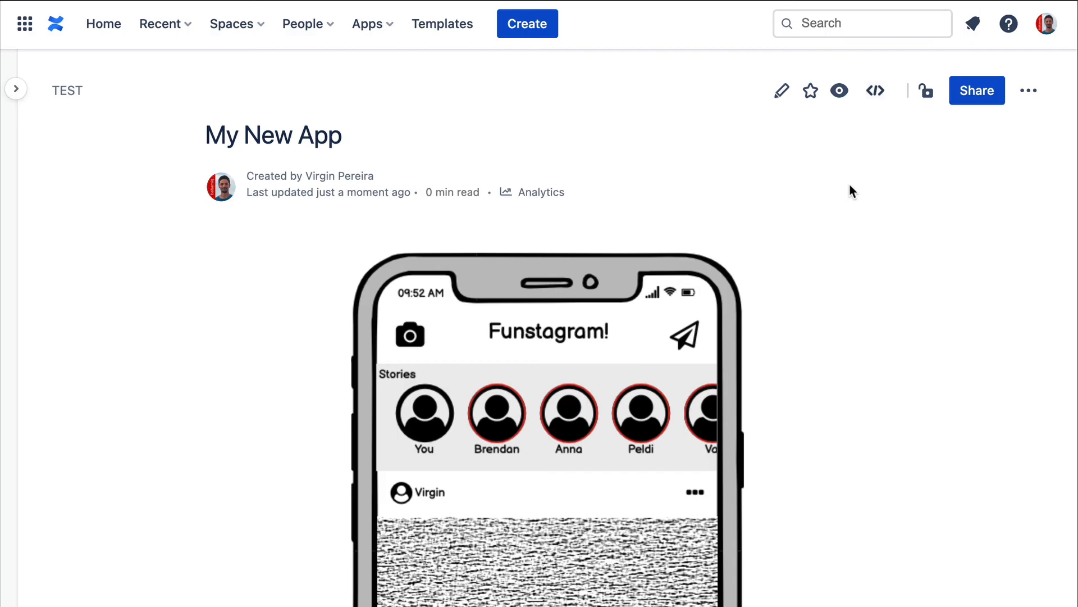
{"action": "mouse_move", "coordinate": [781, 90]}
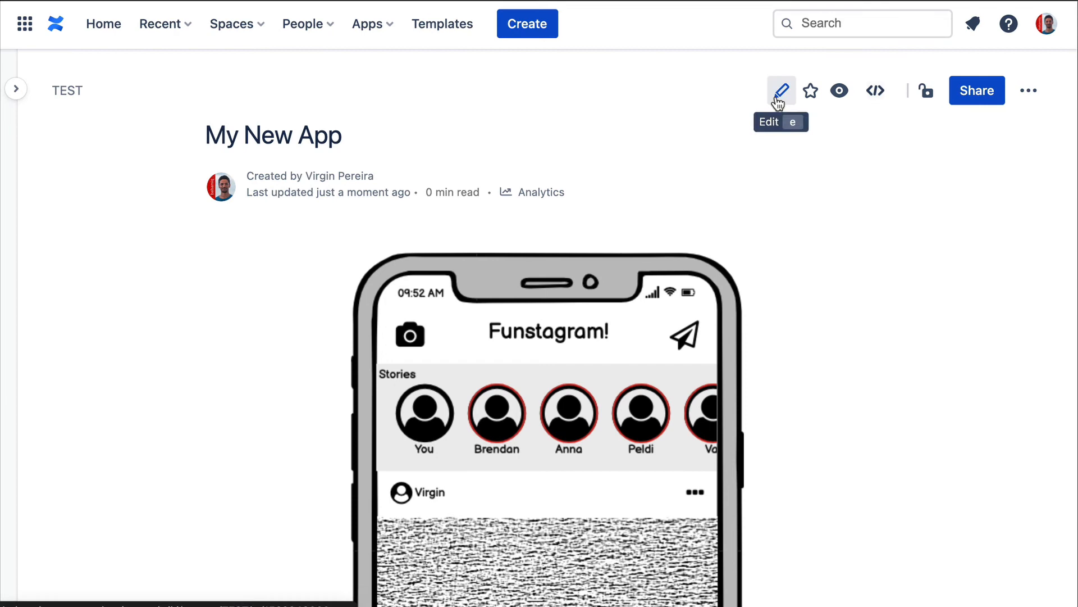
Step: Edit the page, inspect the Balsamiq macro settings keeping Home as starting wireframe, and dismiss them
{"action": "left_click", "coordinate": [780, 90]}
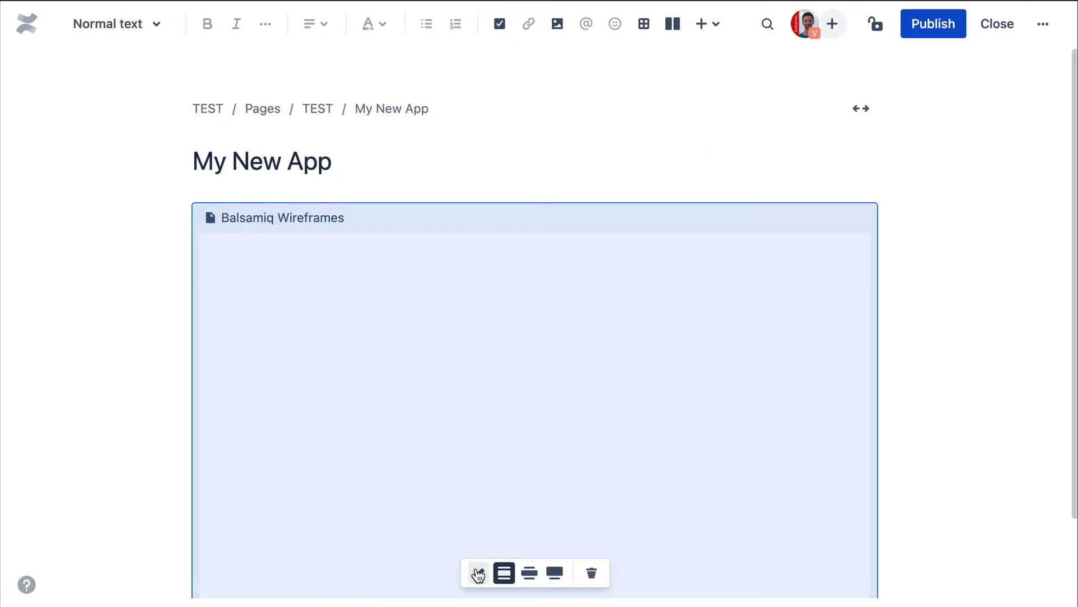
{"action": "left_click", "coordinate": [477, 572]}
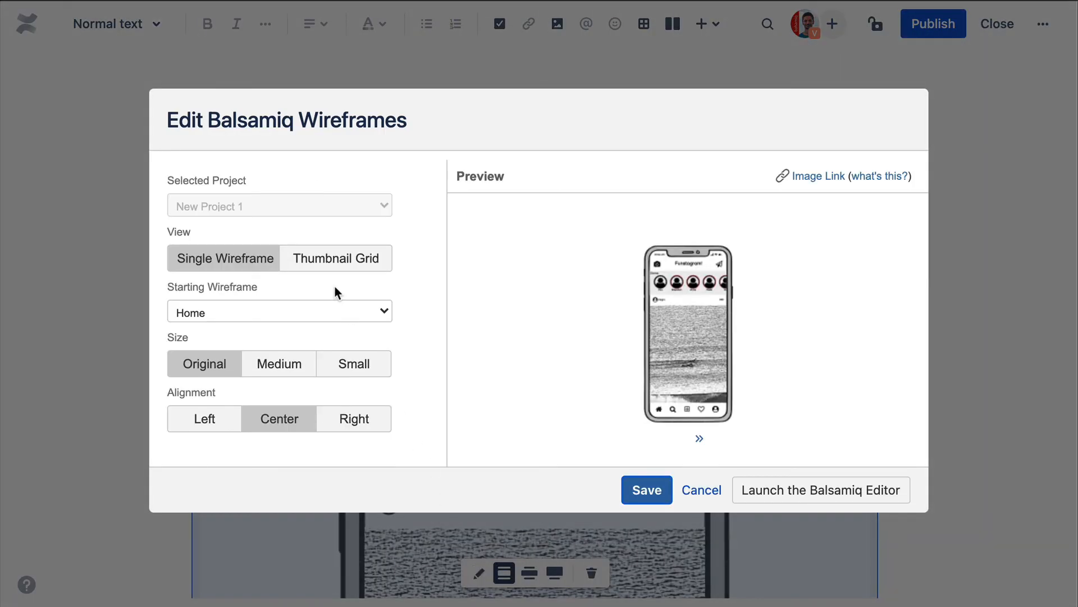
{"action": "left_click", "coordinate": [224, 259]}
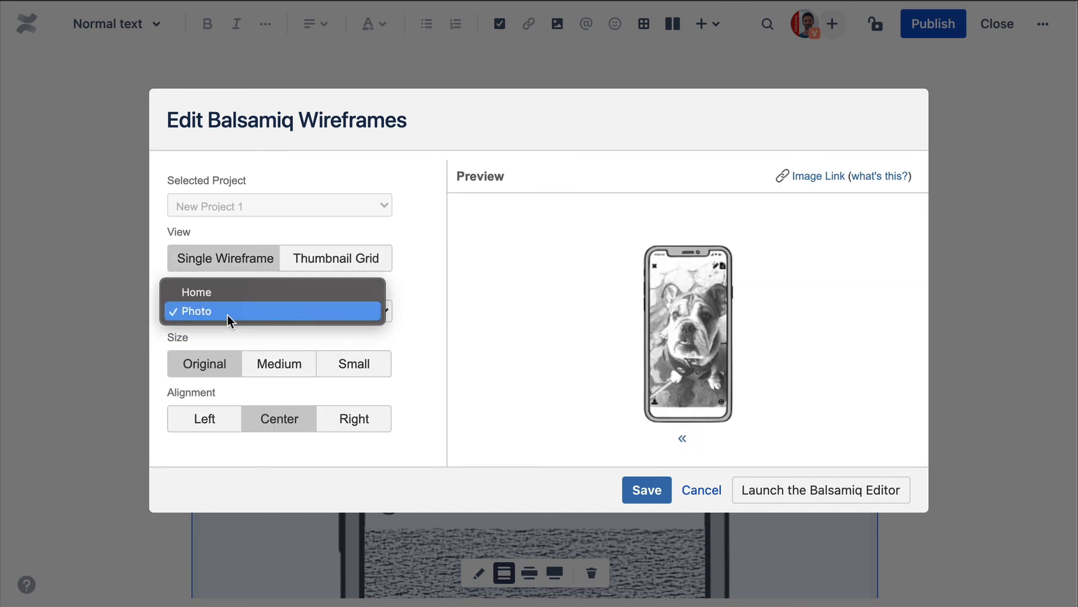
{"action": "left_click", "coordinate": [196, 291]}
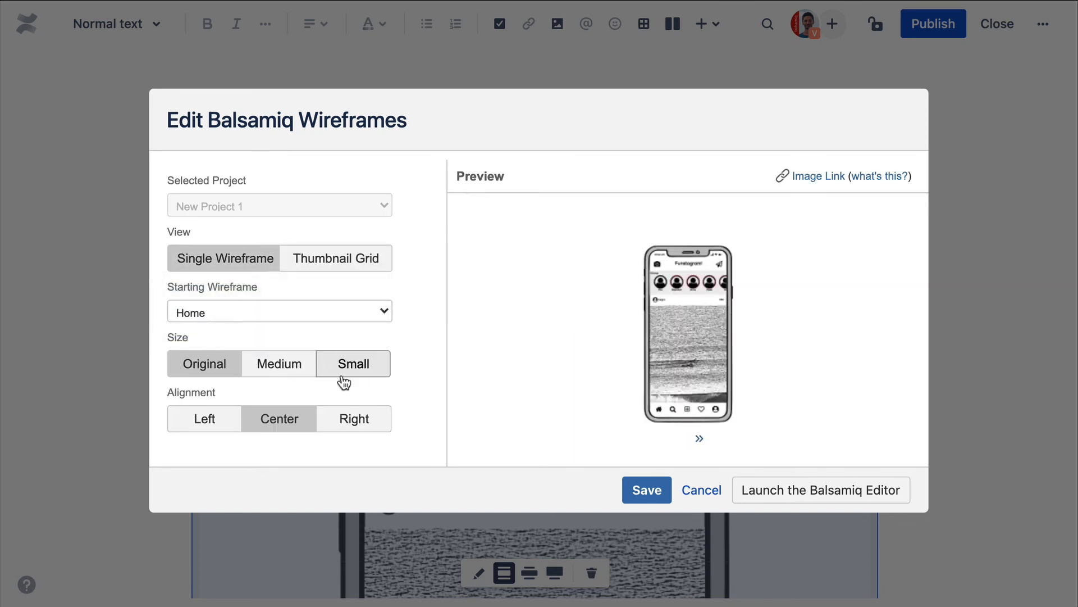
{"action": "left_click", "coordinate": [700, 490]}
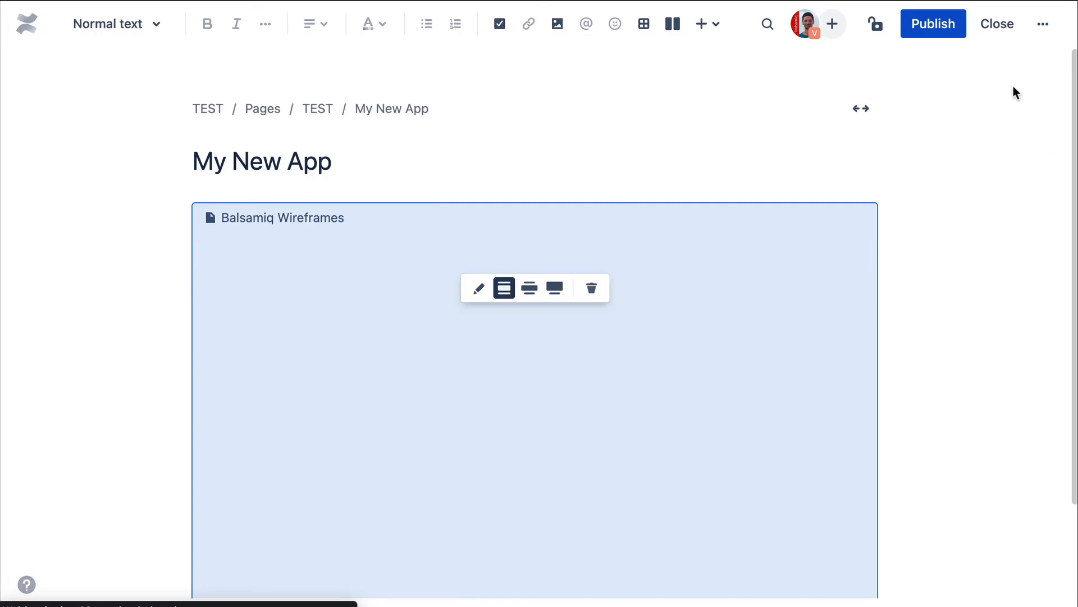
Step: Exit the editor and scroll the My New App page down to the embedded Home wireframe
{"action": "left_click", "coordinate": [997, 24]}
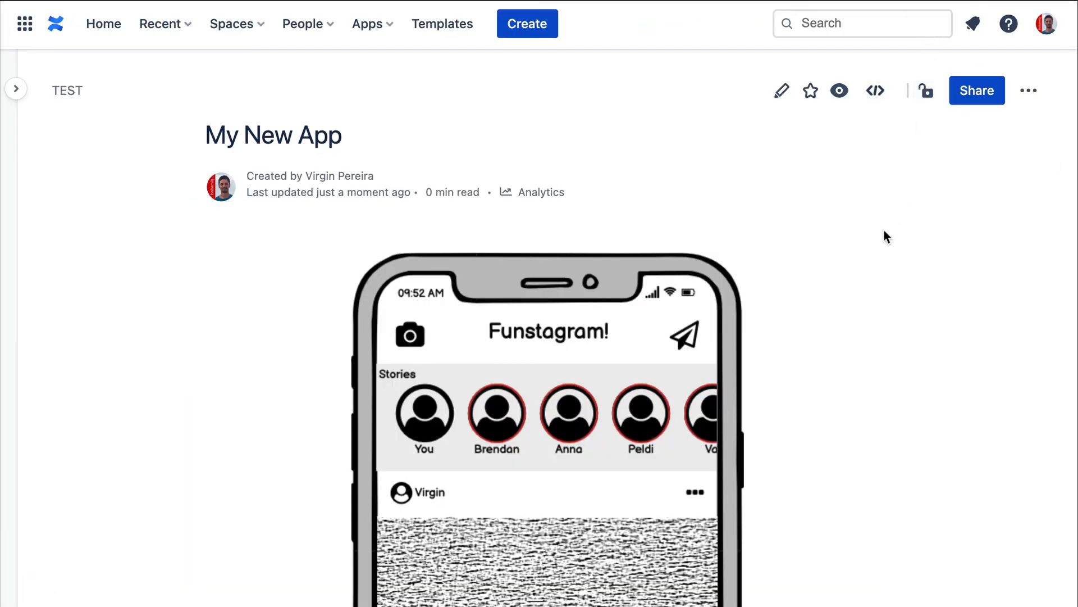
{"action": "mouse_move", "coordinate": [836, 314]}
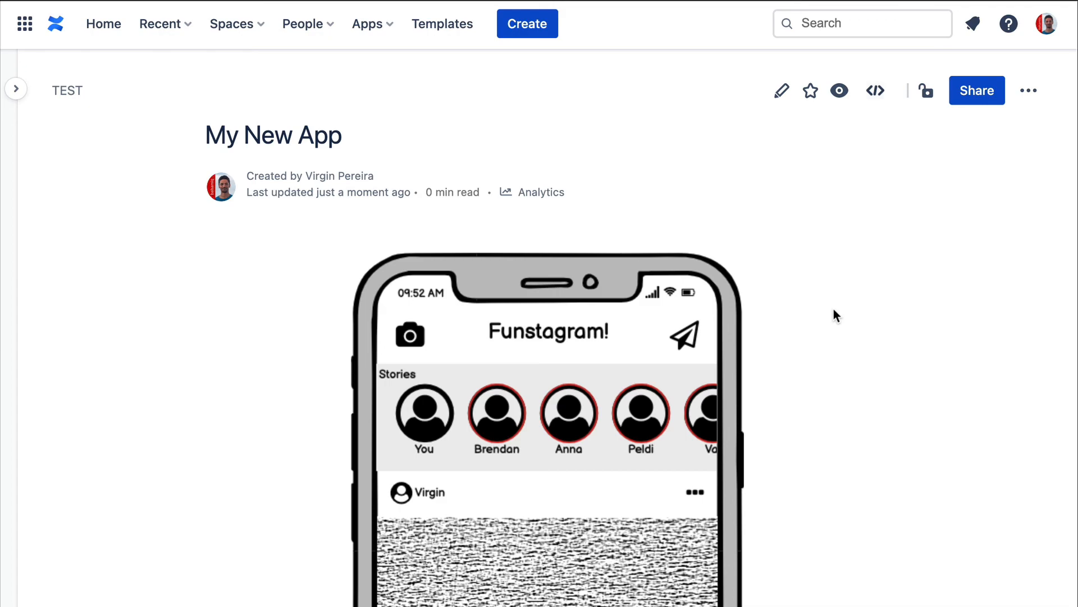
{"action": "scroll", "scroll_direction": "down", "scroll_amount": 3}
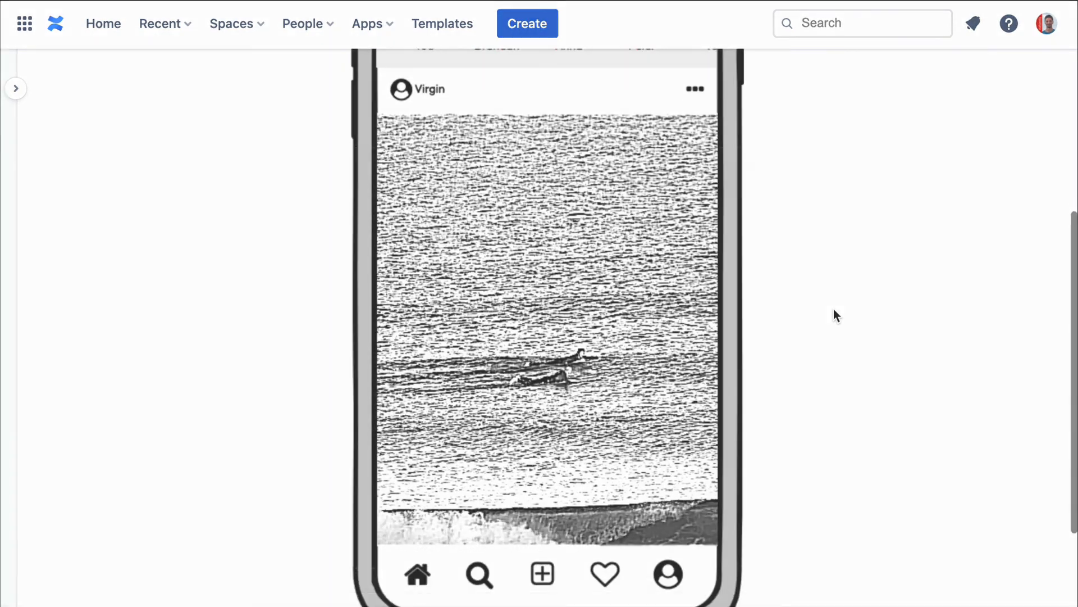